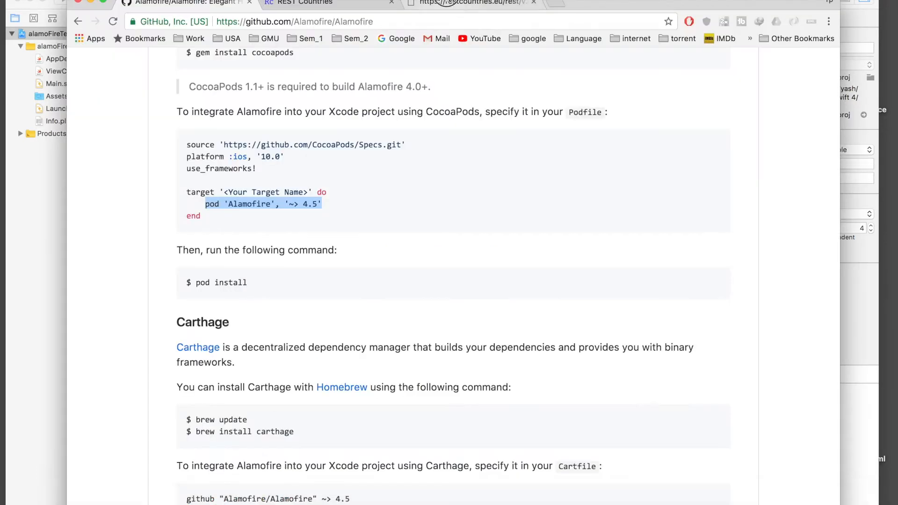
# View the REST Countries JSON, then return to the Alamofire installation instructions
pyautogui.click(470, 2)
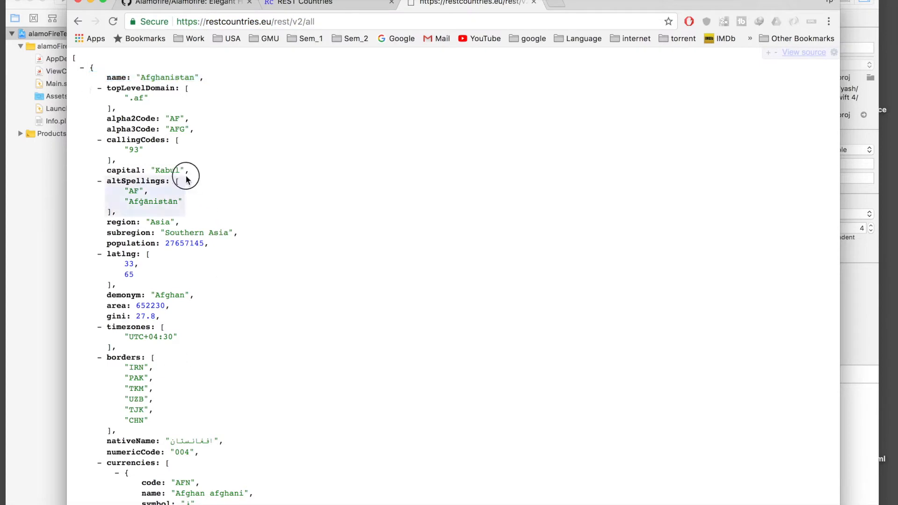
pyautogui.click(189, 4)
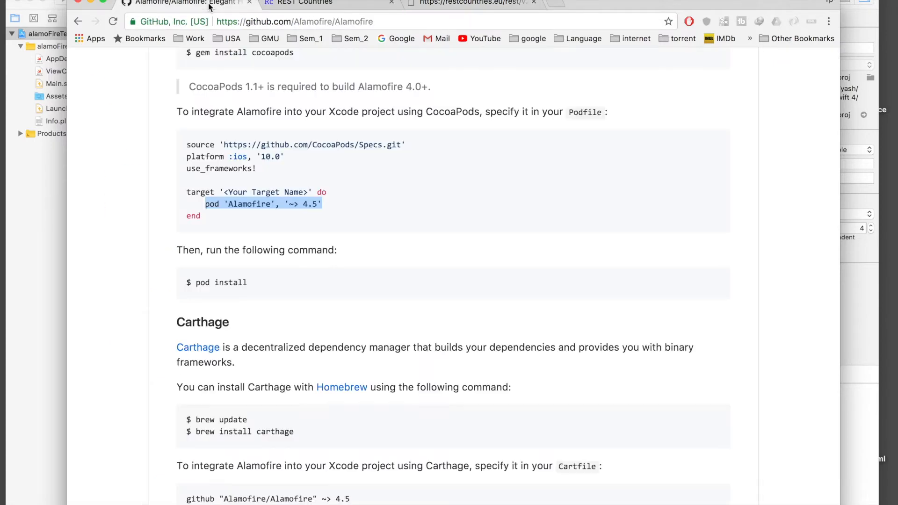
pyautogui.click(328, 92)
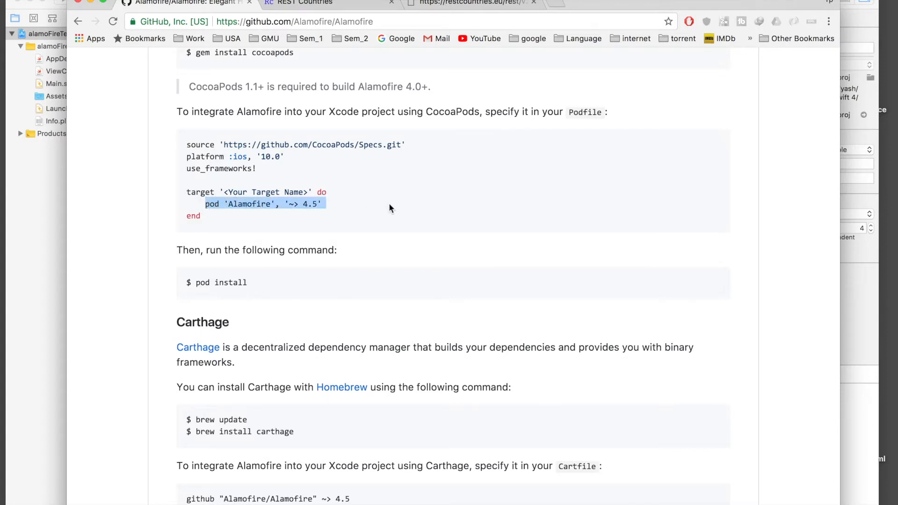
pyautogui.moveTo(158, 61)
pyautogui.write('cd')
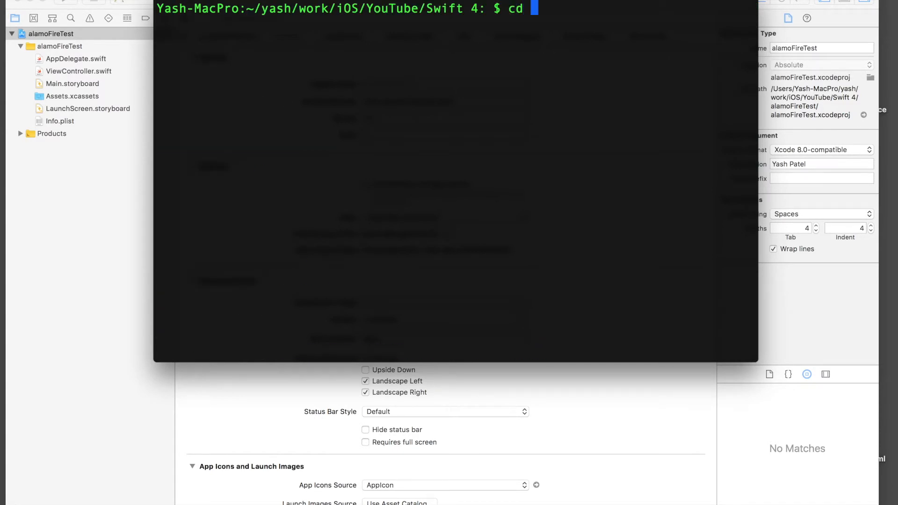
# Enter the alamoFireTest folder, list its contents and check the CocoaPods version
pyautogui.write('alamoFireTest/')
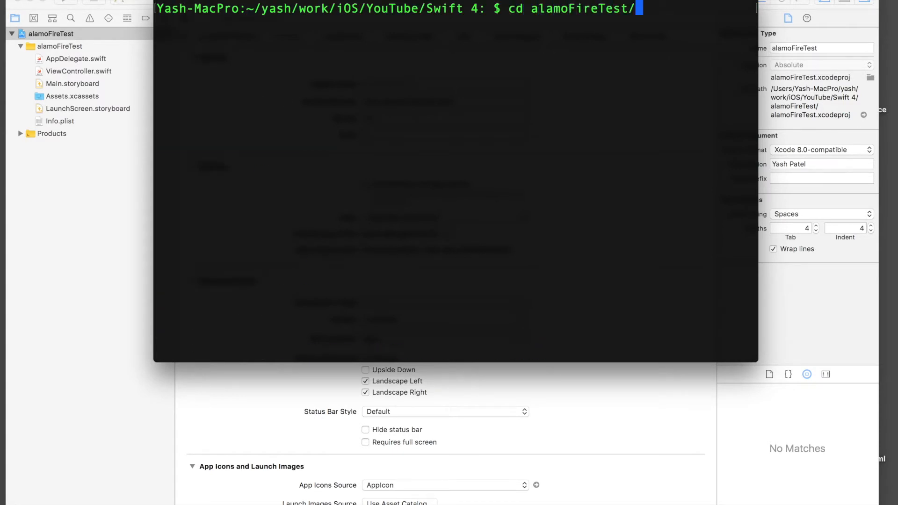
pyautogui.press('Return')
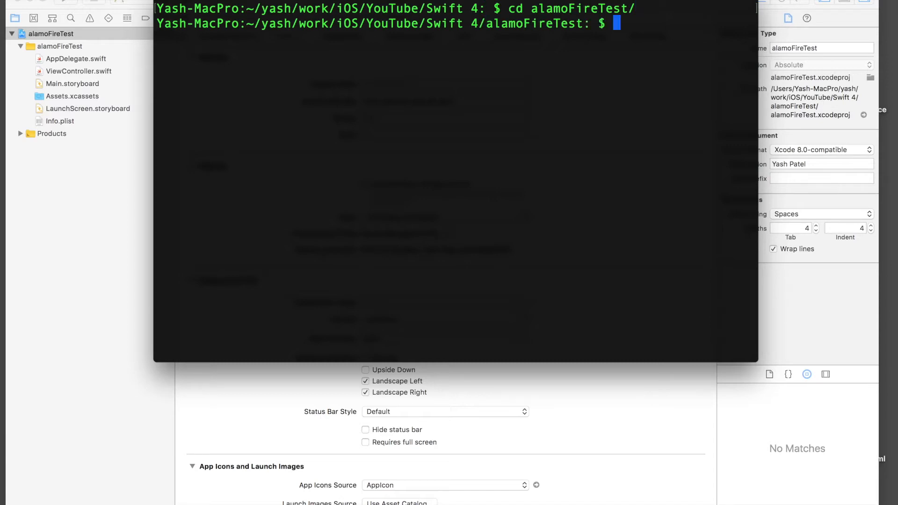
pyautogui.write('ls')
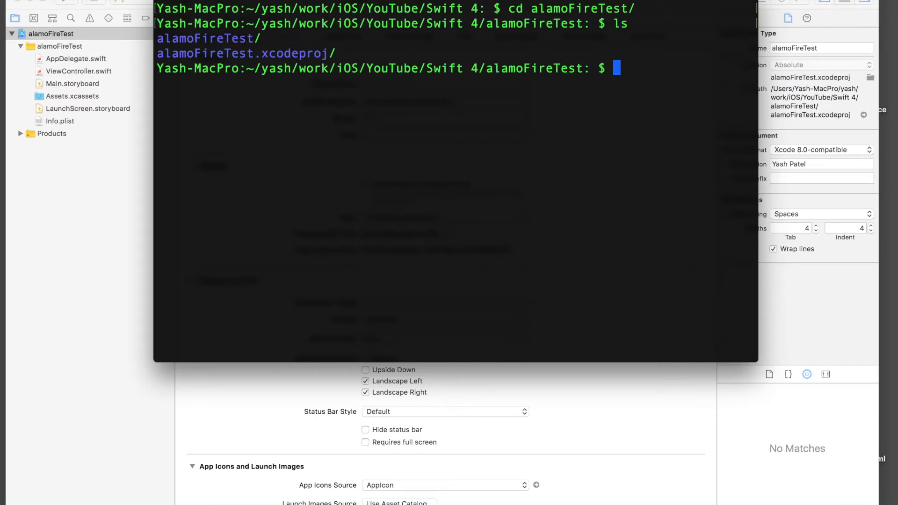
pyautogui.write('pod init')
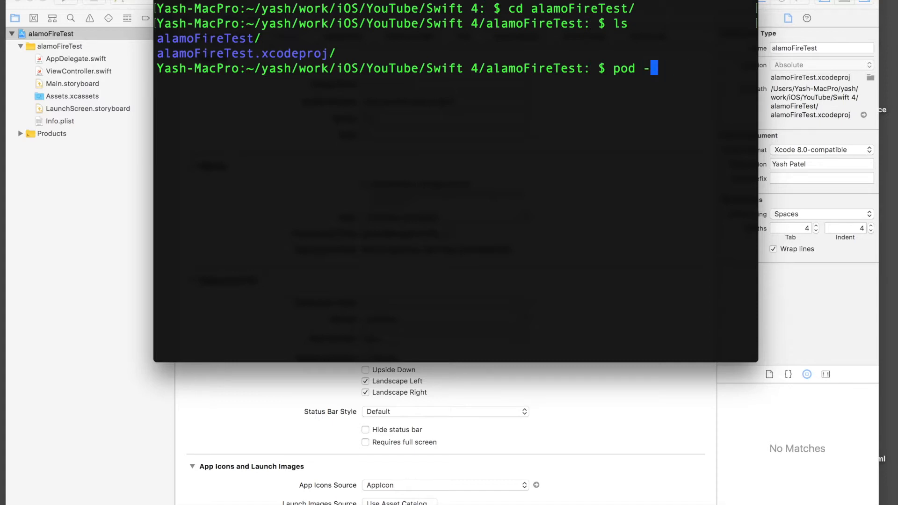
pyautogui.write('-version')
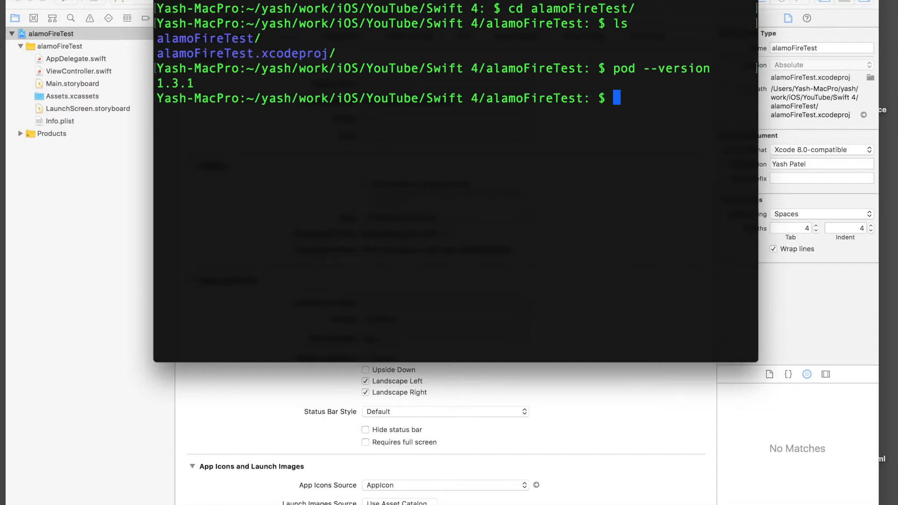
# Run pod init, confirm the Podfile appears, and open the Podfile
pyautogui.write('pi')
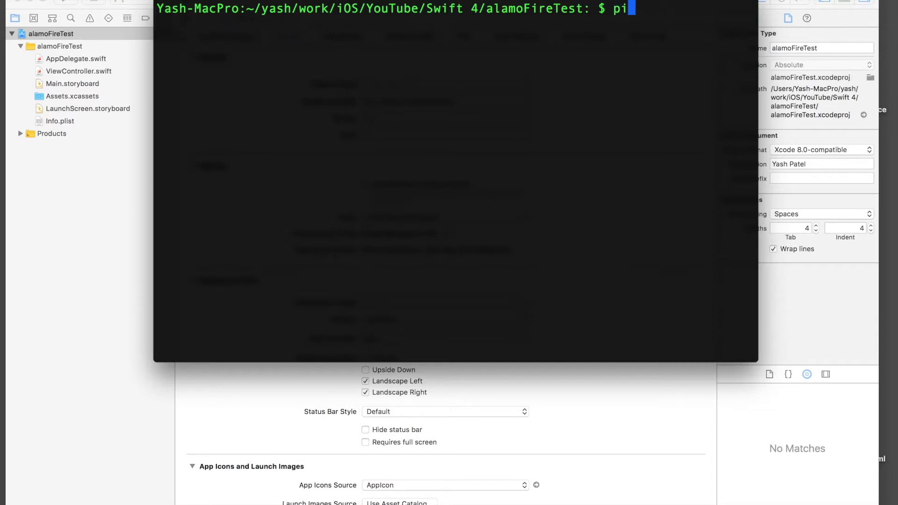
pyautogui.press('BackSpace')
pyautogui.write('ls')
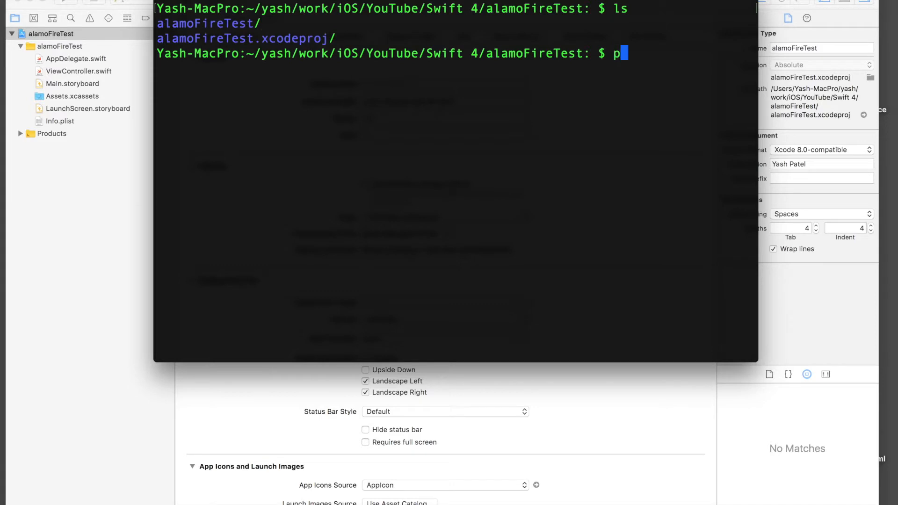
pyautogui.write('od init')
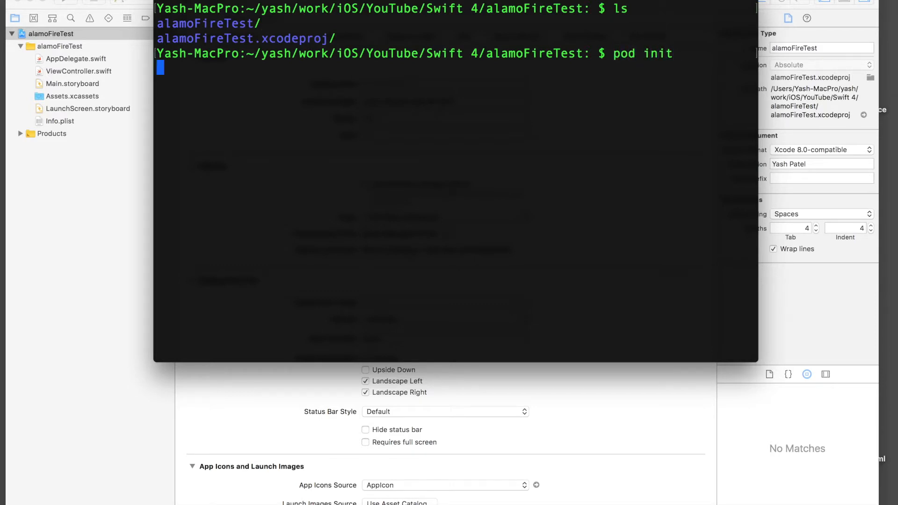
pyautogui.write('ls')
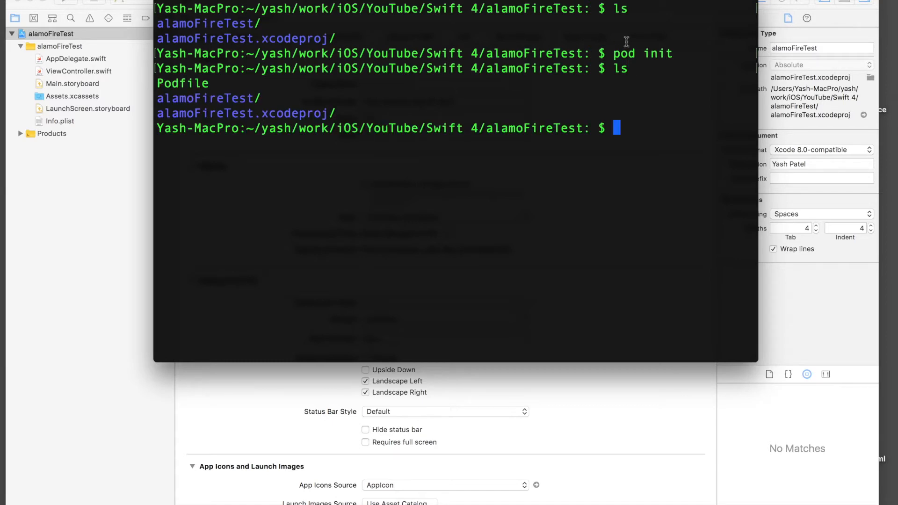
pyautogui.write('open Od')
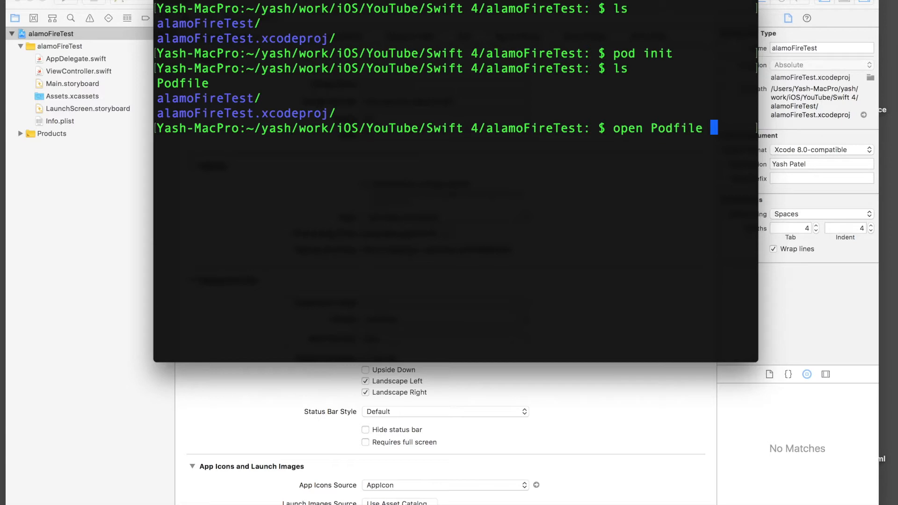
pyautogui.press('enter')
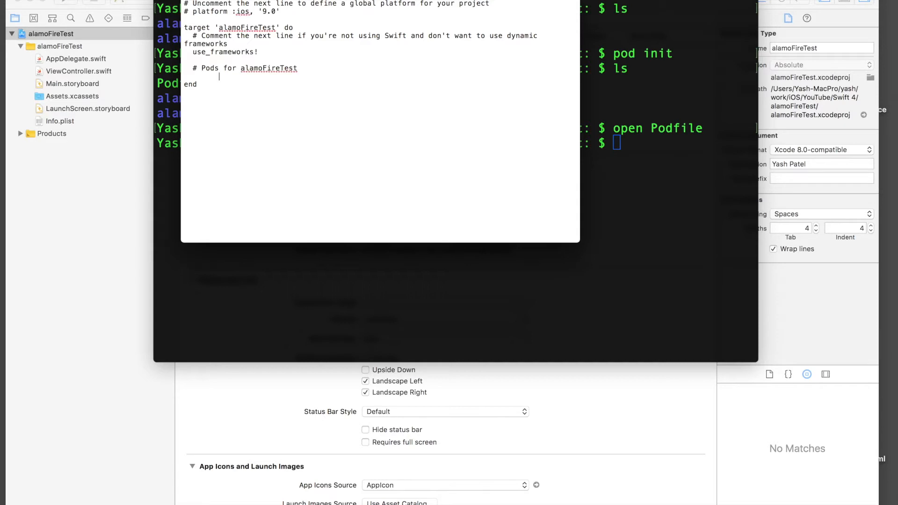
# Add the line pod 'Alamofire', '~> 4.5' under '# Pods for alamoFireTest'
pyautogui.write("pod 'Alamofire', '~> 4.5'")
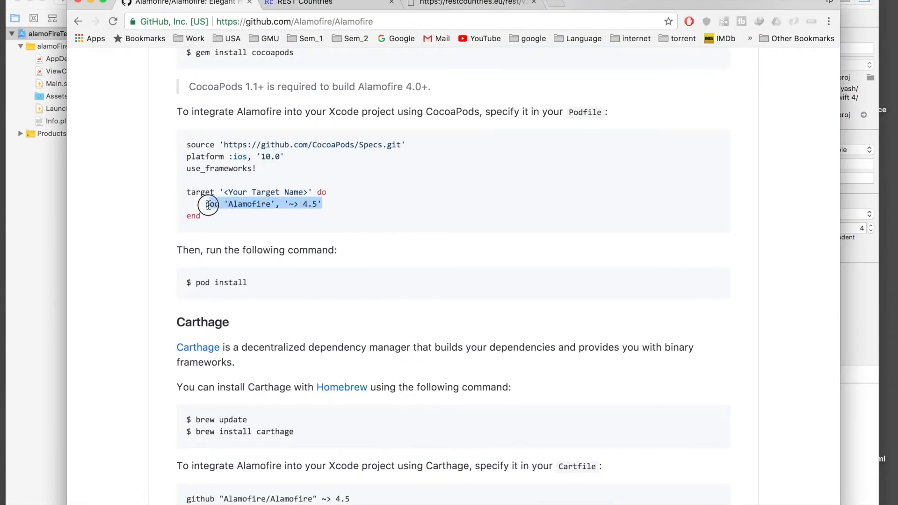
pyautogui.scroll(3)
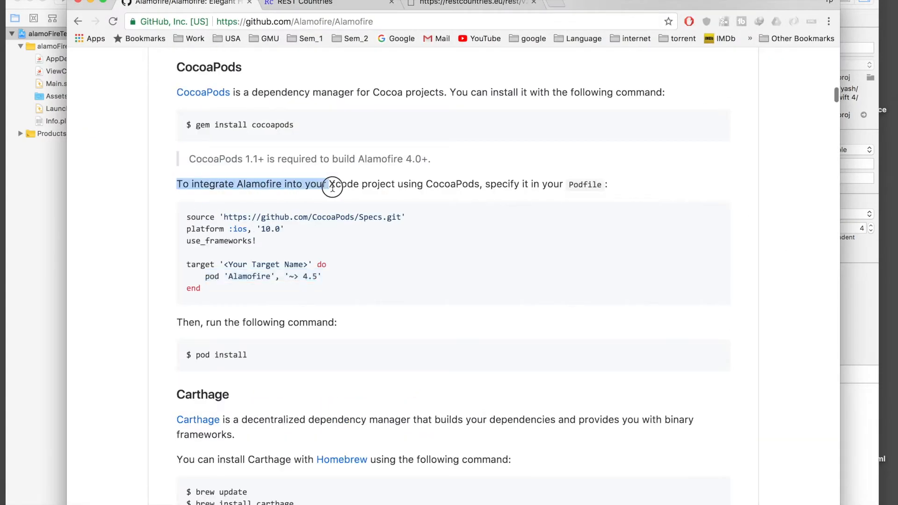
pyautogui.moveTo(325, 184); pyautogui.dragTo(371, 184)
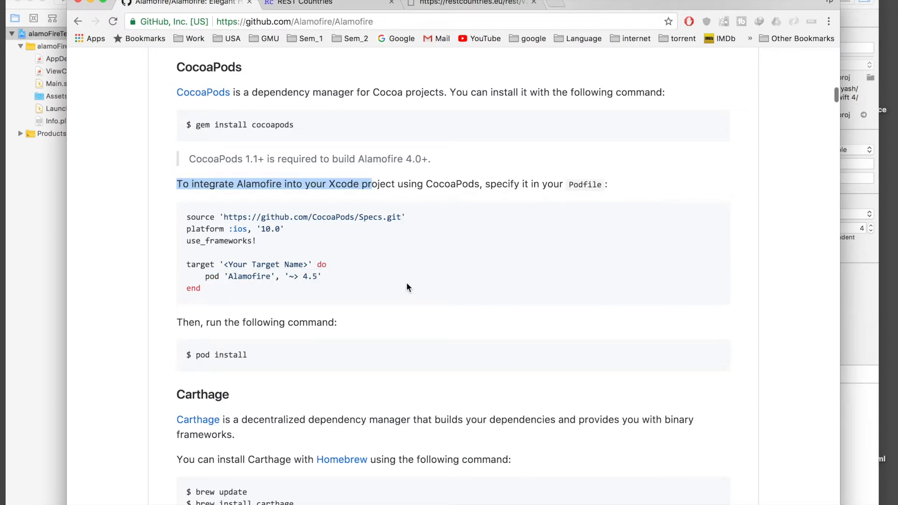
pyautogui.click(197, 280)
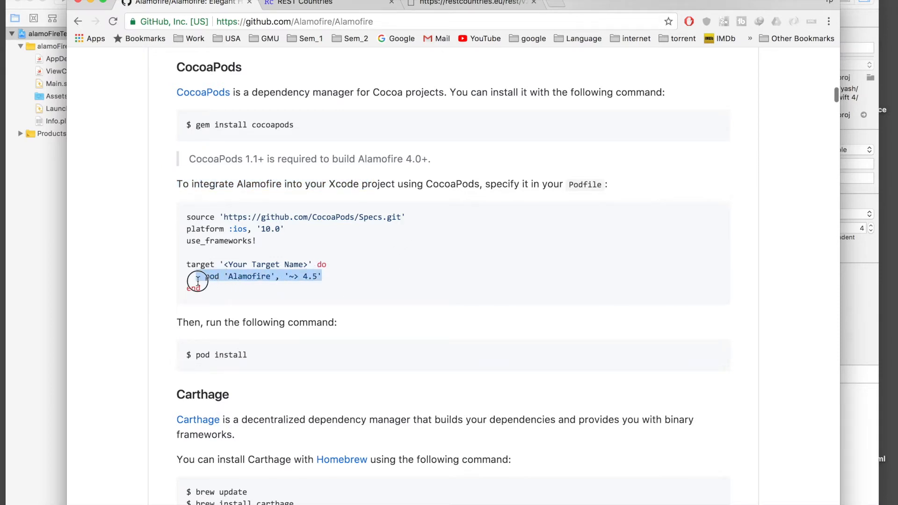
pyautogui.click(197, 280)
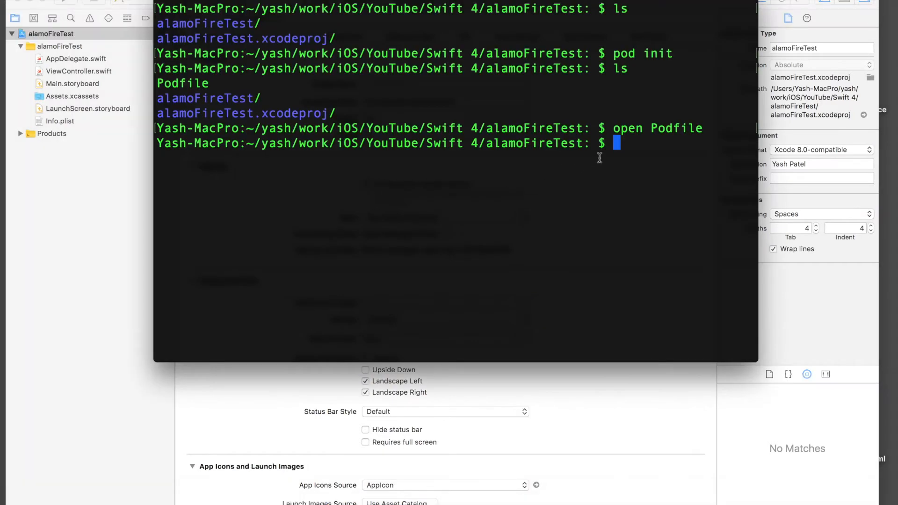
# Print the Podfile with cat Podfile, then run pod update to install Alamofire
pyautogui.write('cat')
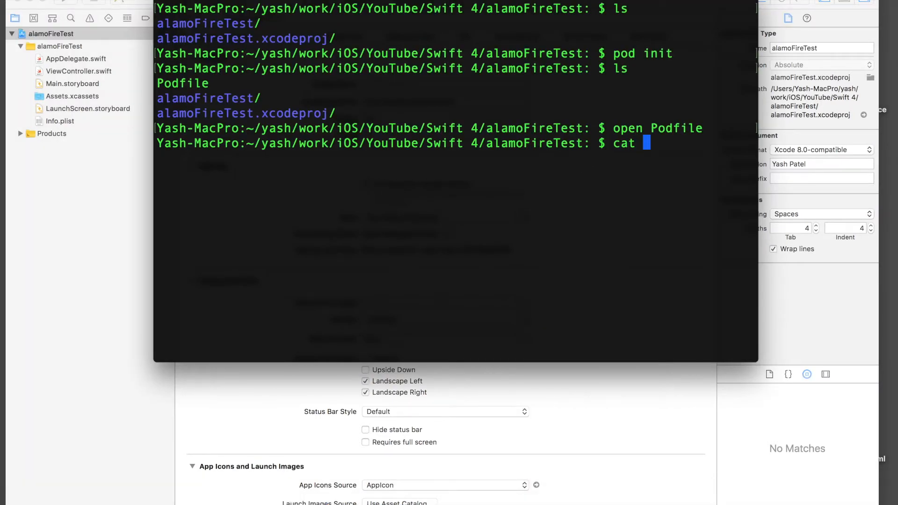
pyautogui.write('Pod')
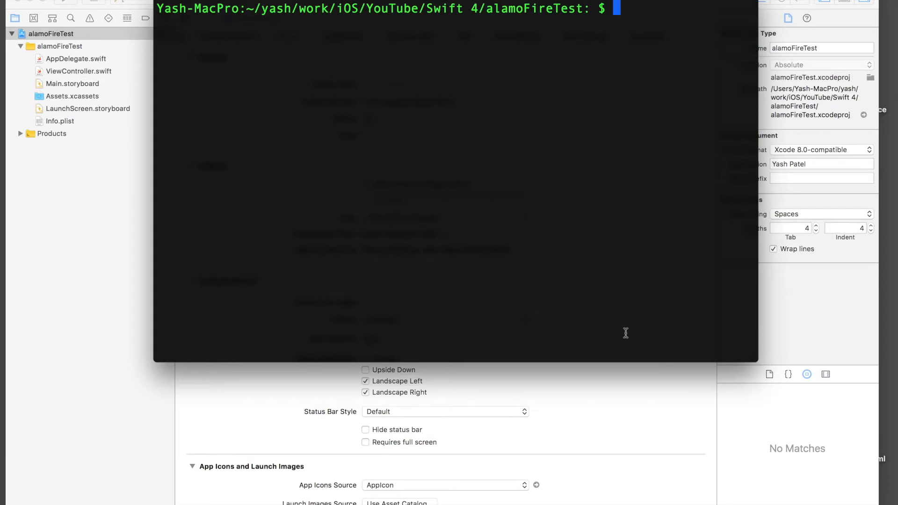
pyautogui.write('pod update')
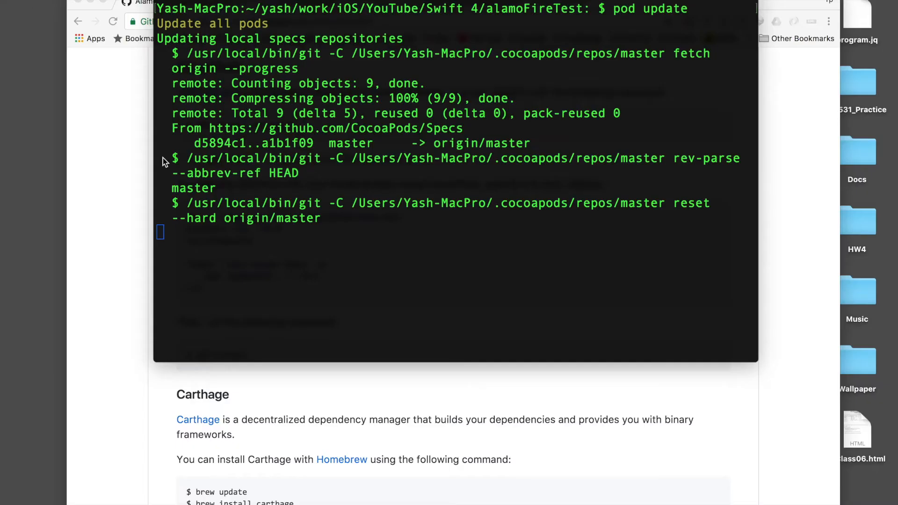
pyautogui.rightClick(398, 498)
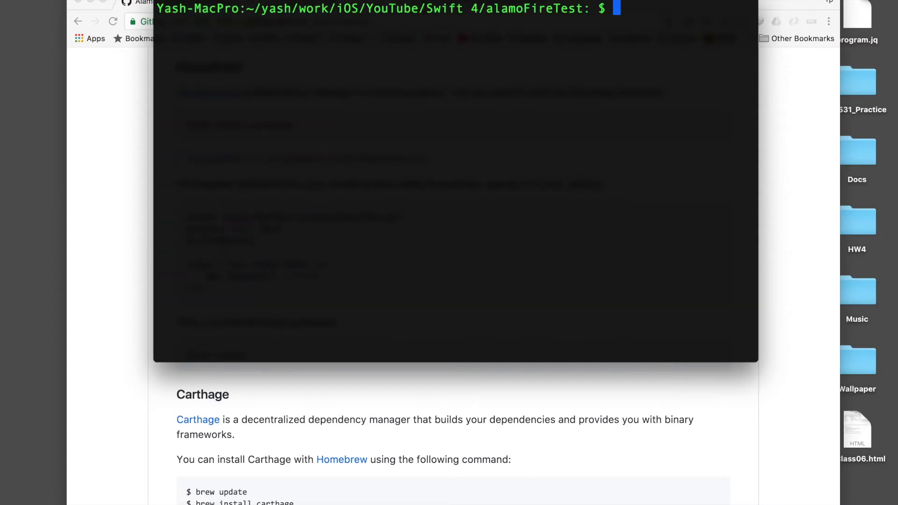
# List the folder to confirm Pods and Podfile.lock, then open alamoFireTest.xcworkspace
pyautogui.write('ls')
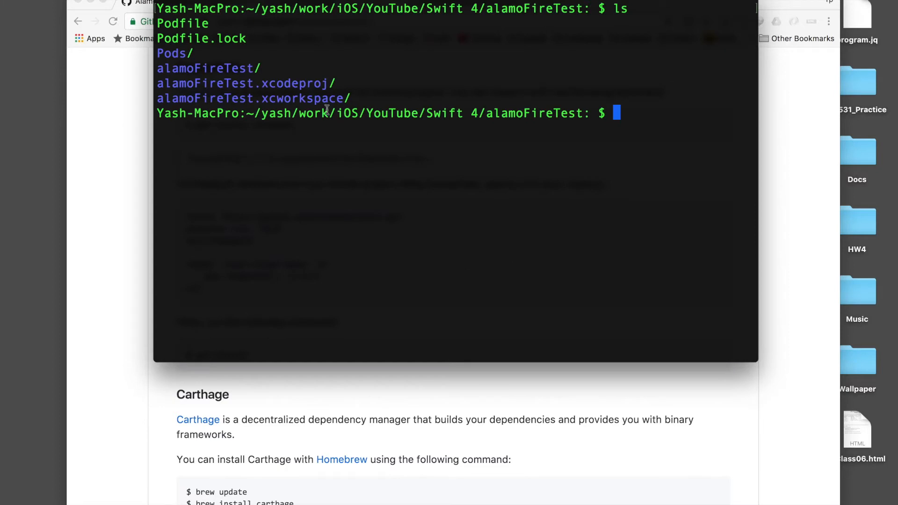
pyautogui.moveTo(214, 26)
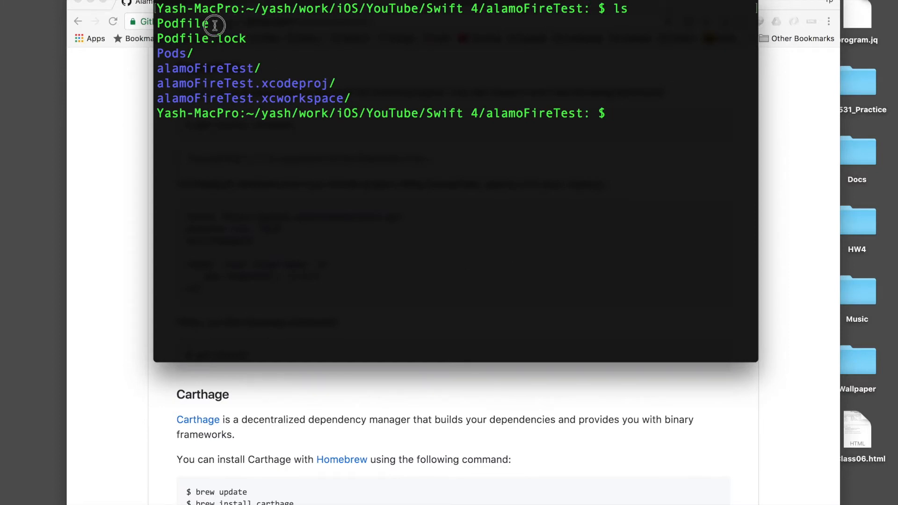
pyautogui.doubleClick(172, 53)
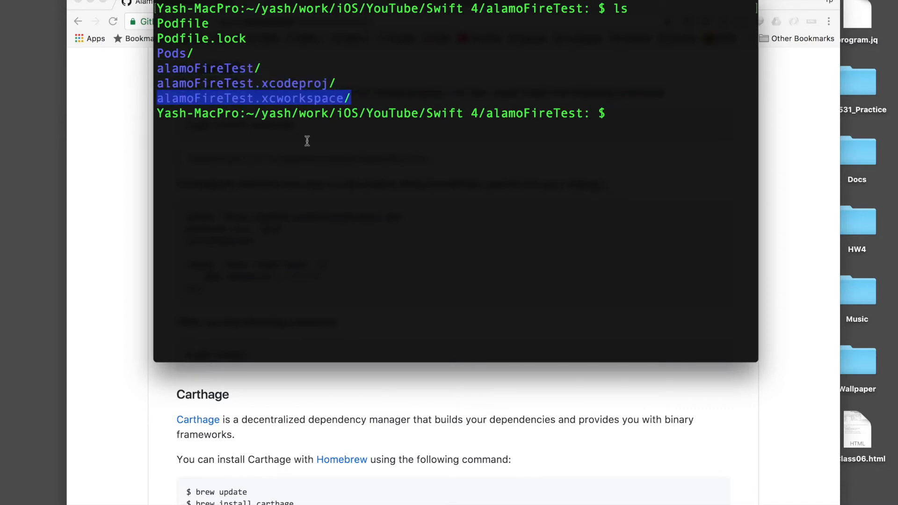
pyautogui.click(692, 143)
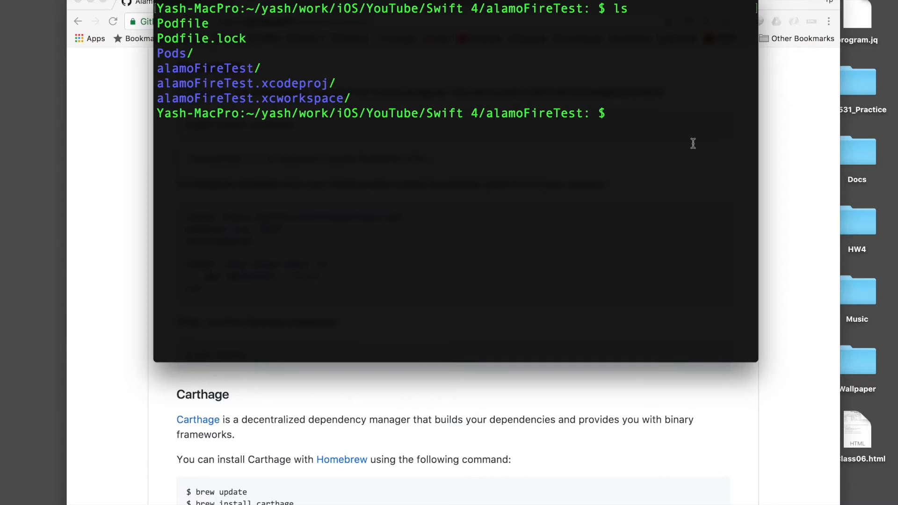
pyautogui.write('open')
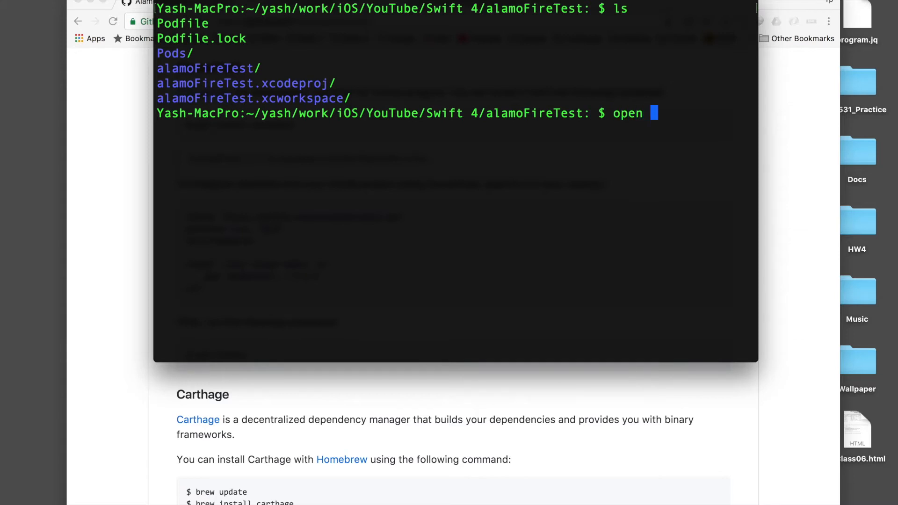
pyautogui.write('alamoFireTest')
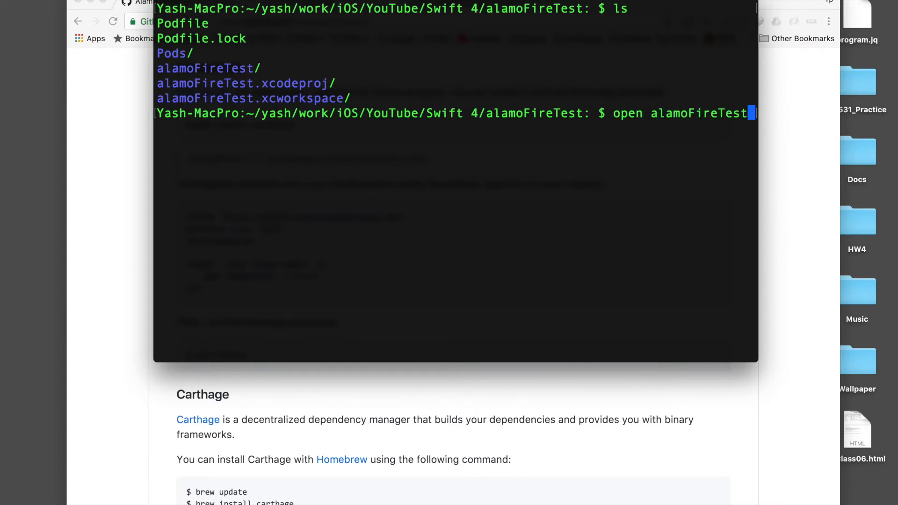
pyautogui.write('.xc')
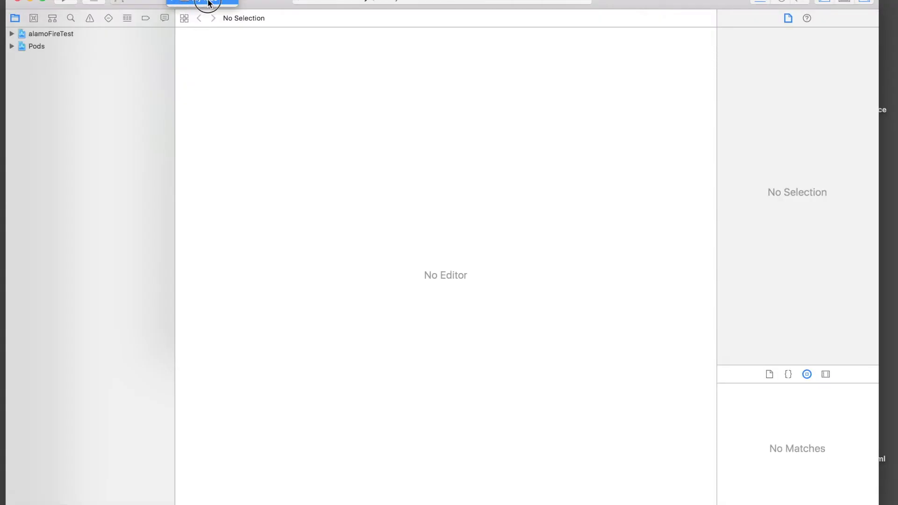
# Choose the app scheme, then open ViewController.swift from the alamoFireTest group
pyautogui.click(203, 2)
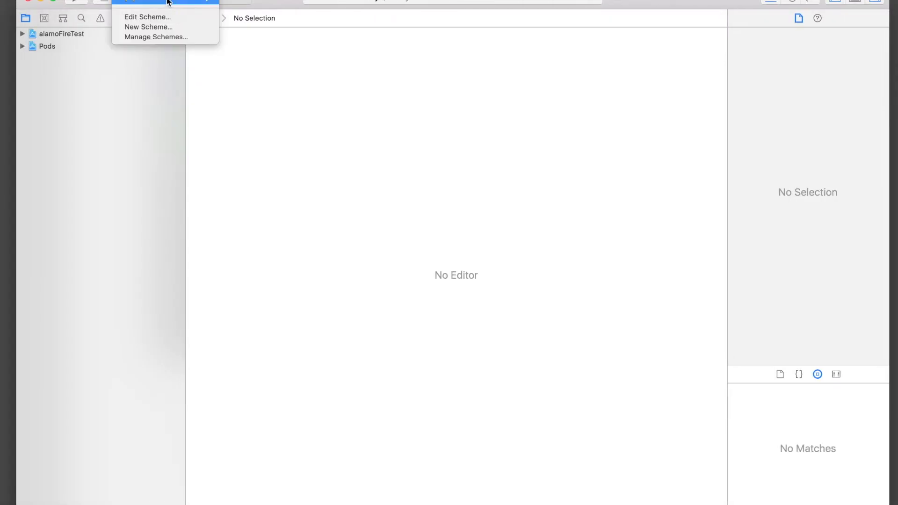
pyautogui.click(663, 5)
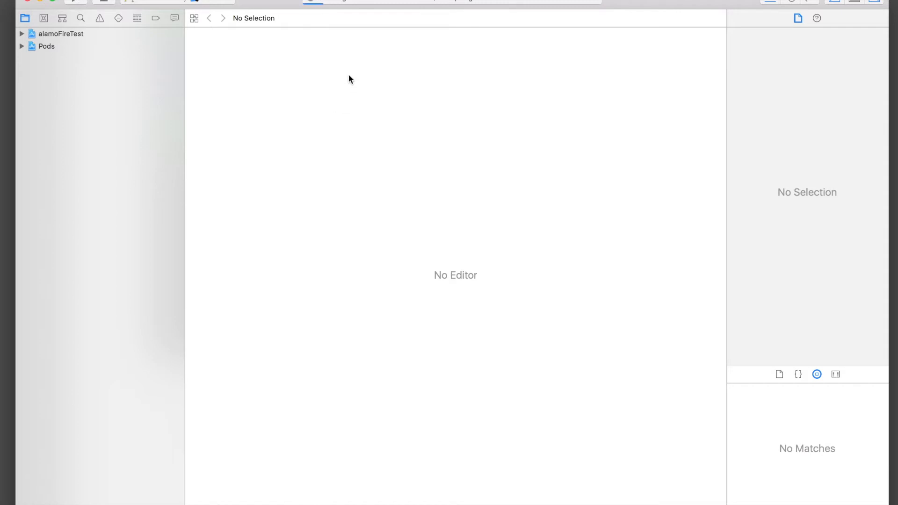
pyautogui.moveTo(367, 33)
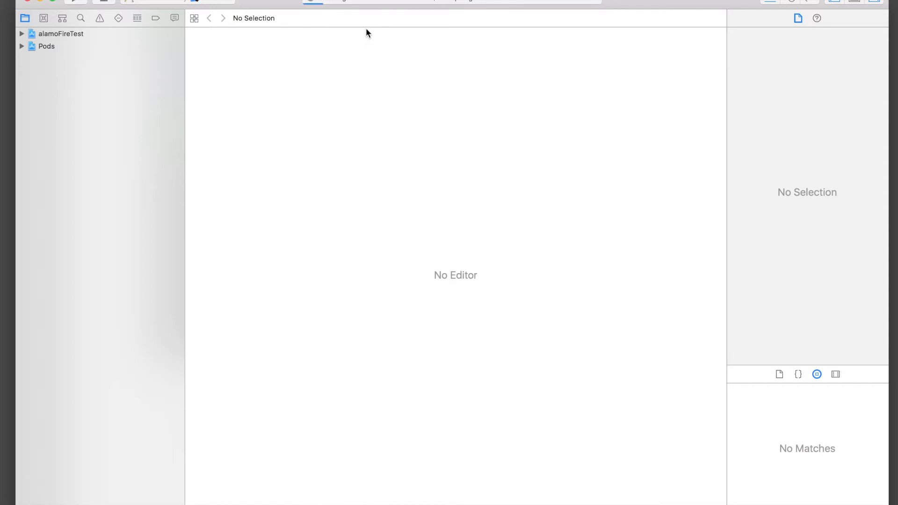
pyautogui.moveTo(273, 51)
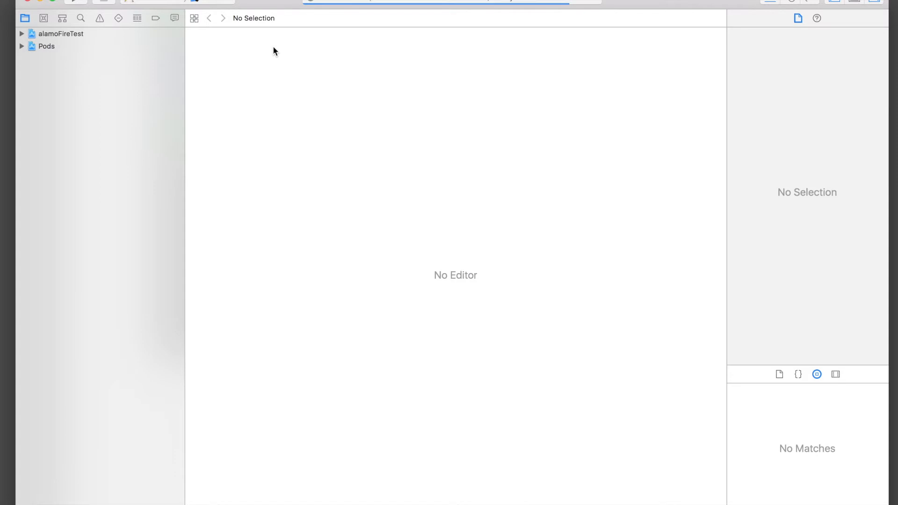
pyautogui.click(21, 34)
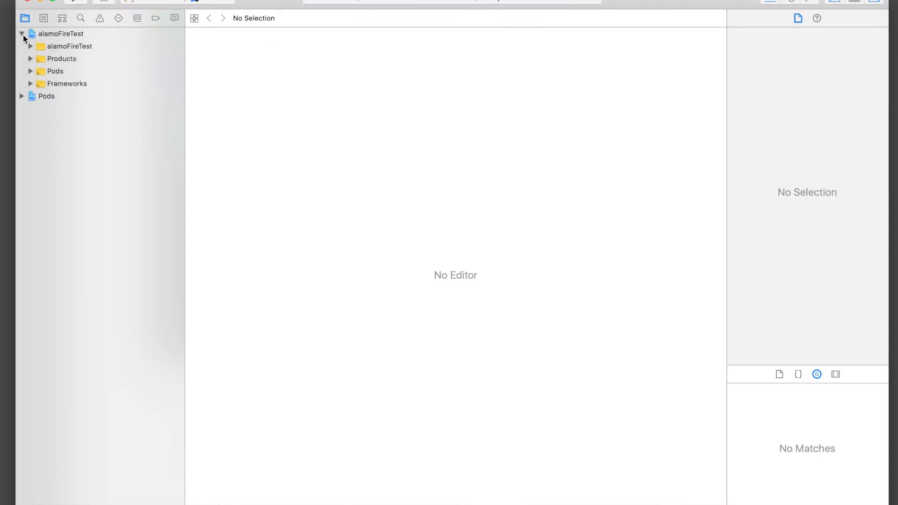
pyautogui.click(89, 71)
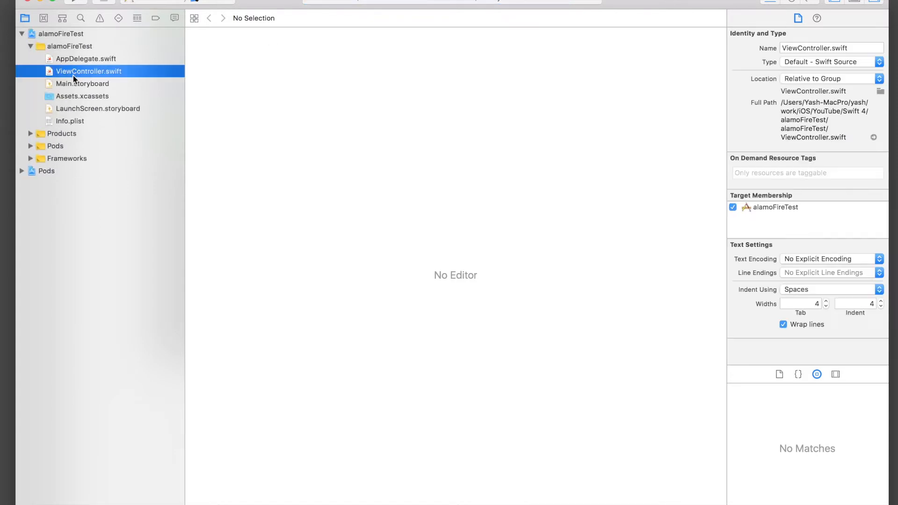
pyautogui.click(88, 71)
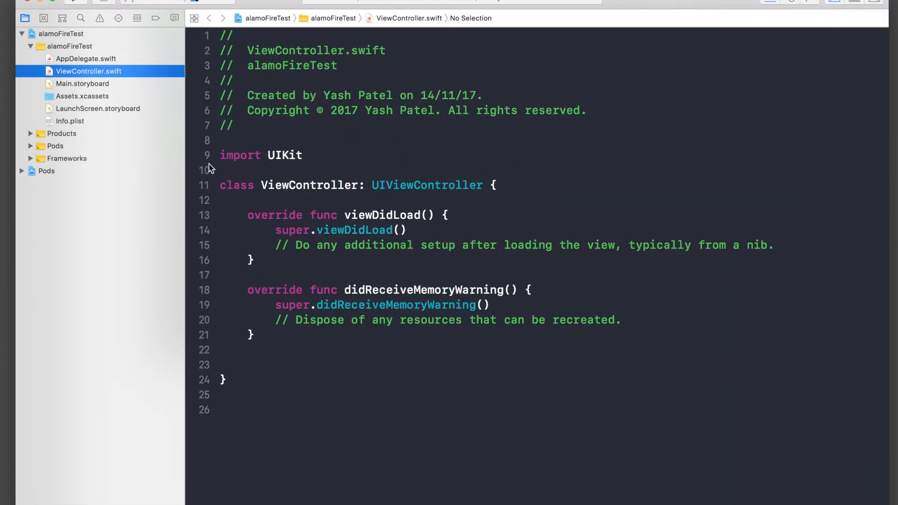
# Add 'import Alamofire' to ViewController.swift, then grab the REST Countries address in Chrome
pyautogui.write('import')
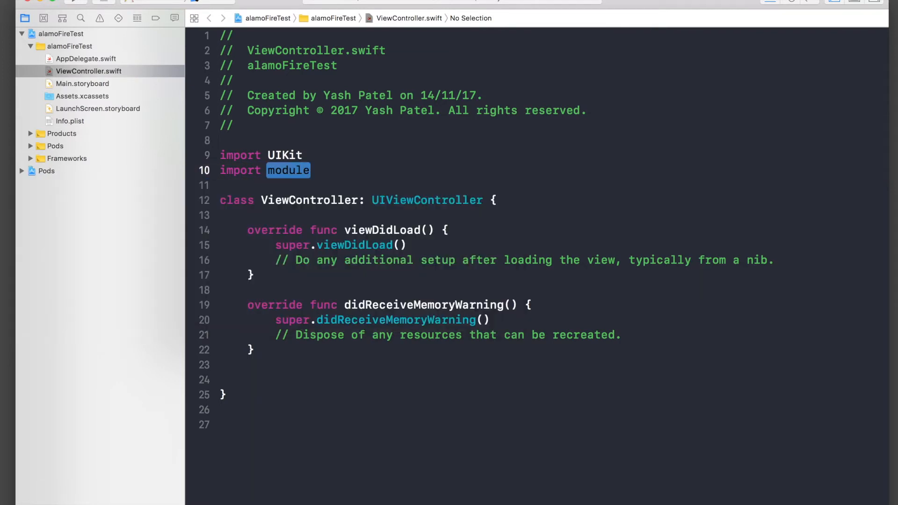
pyautogui.write('Alamofire')
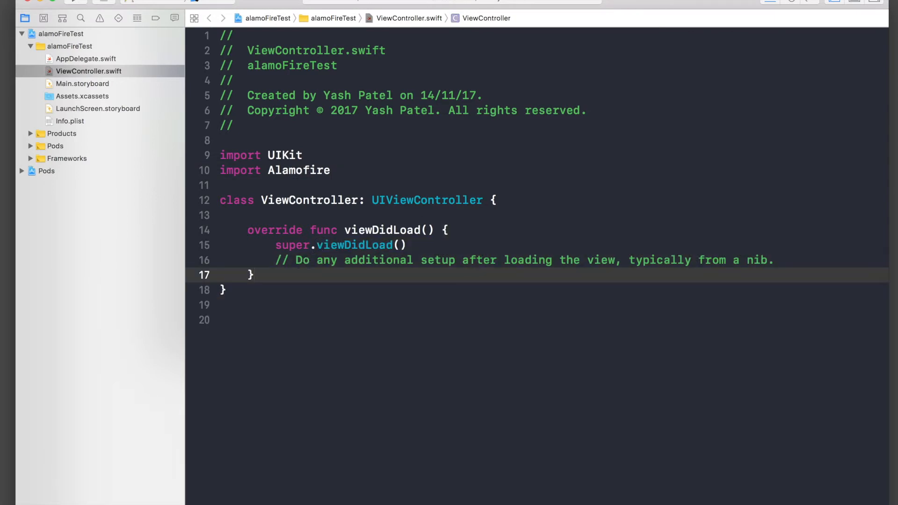
pyautogui.rightClick(245, 501)
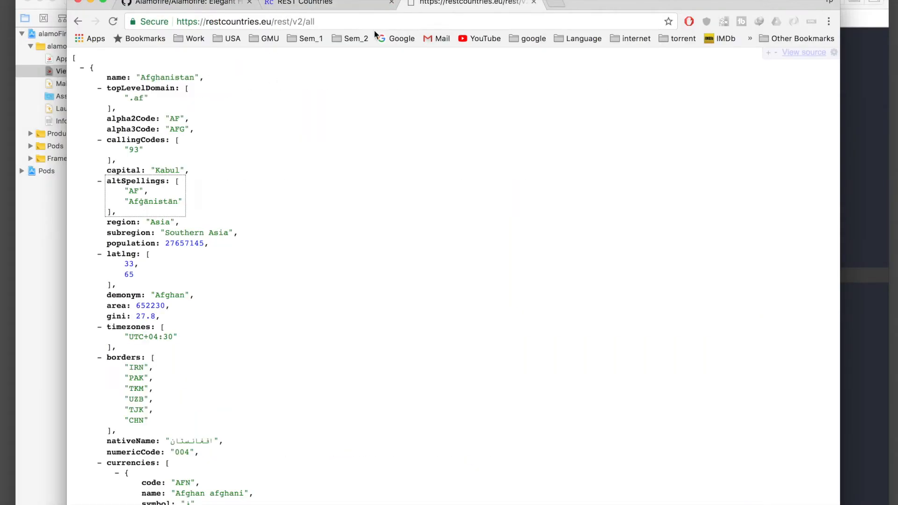
pyautogui.click(380, 21)
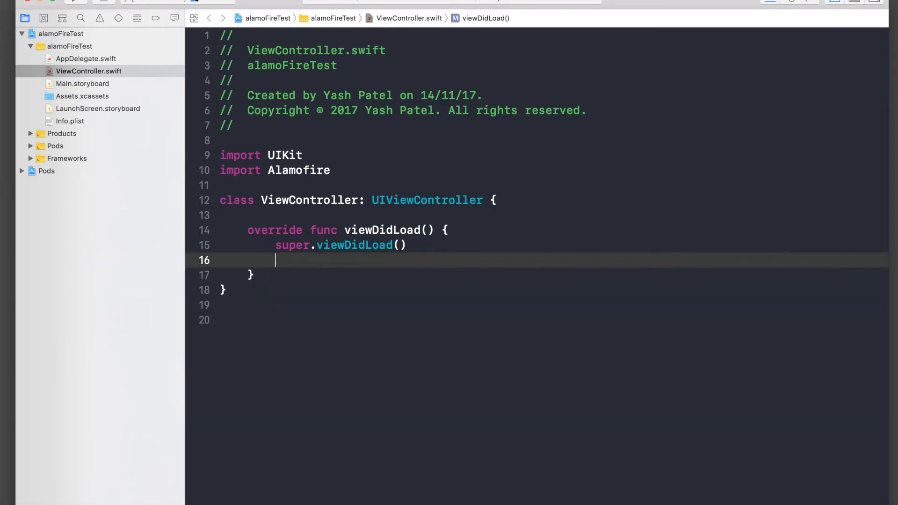
pyautogui.write('let url')
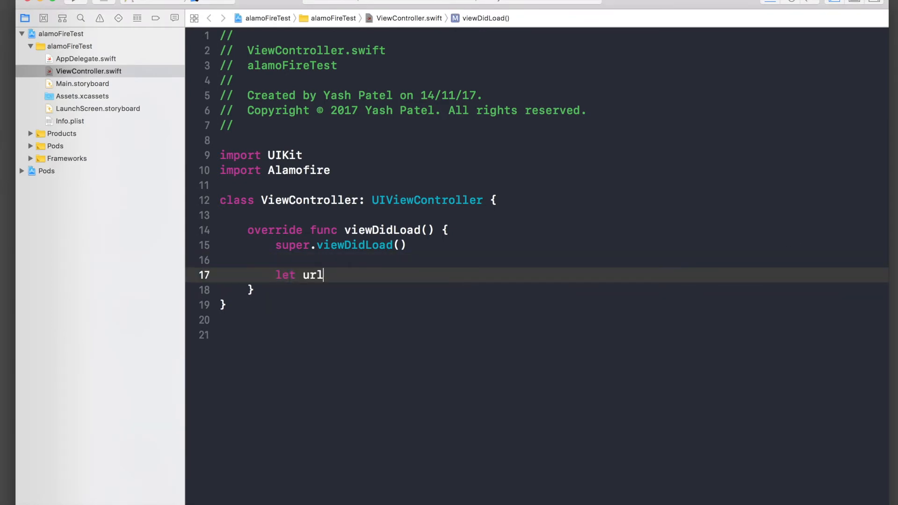
pyautogui.write('= URL(string: String')
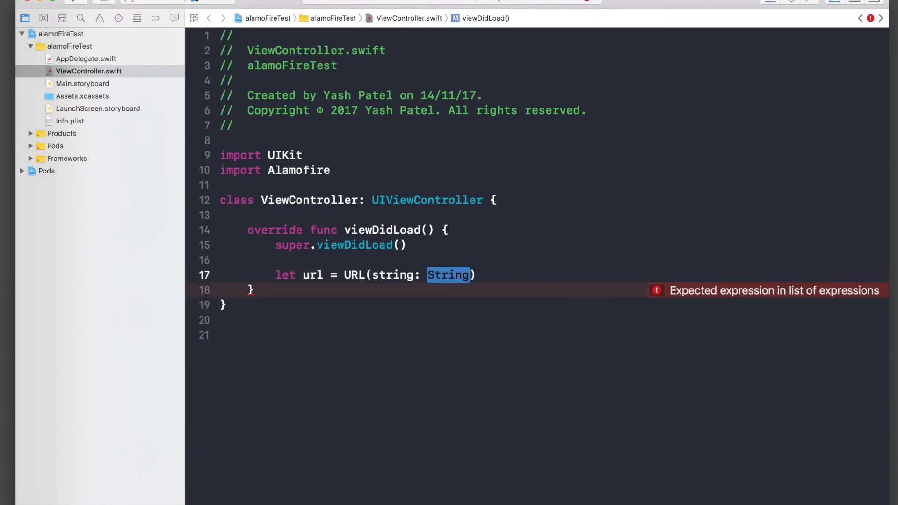
pyautogui.write('"https://restcountries.eu/rest/v2/all"')
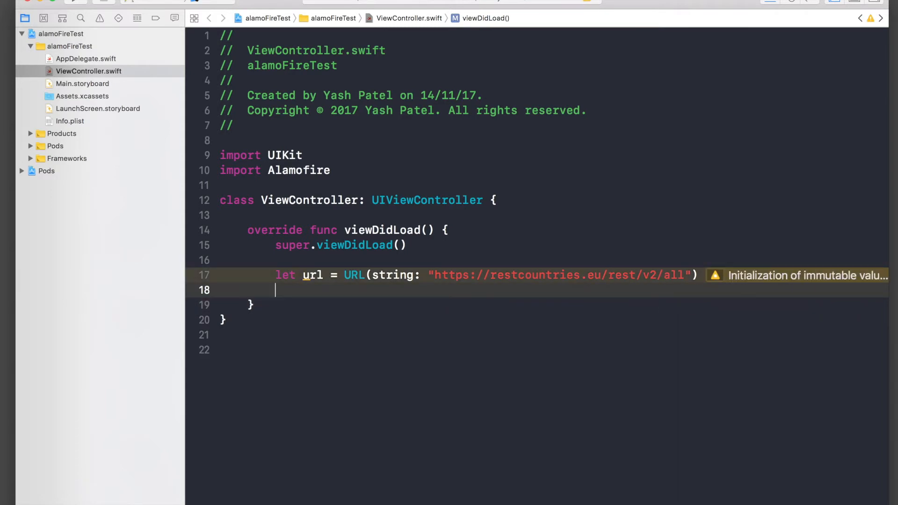
# Call Alamofire.request(url!).responseJSON with a closure whose parameter is named response
pyautogui.write('Ala')
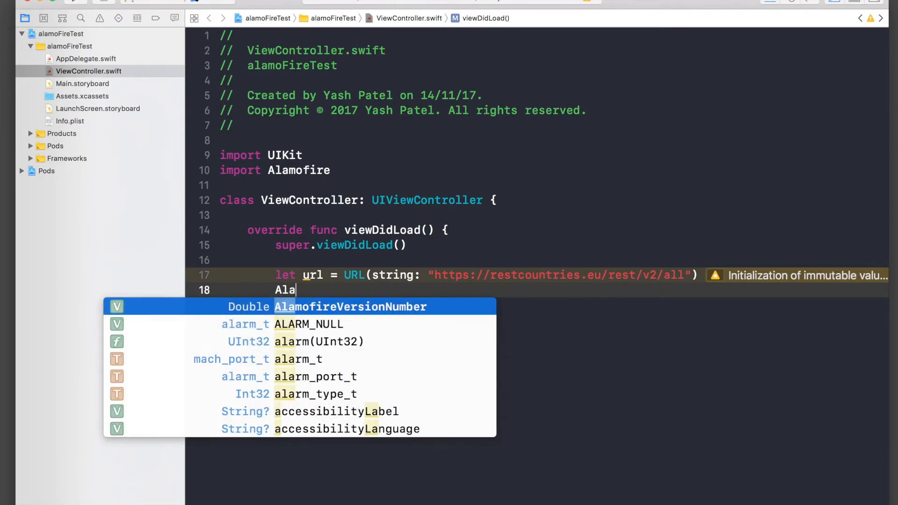
pyautogui.write('m')
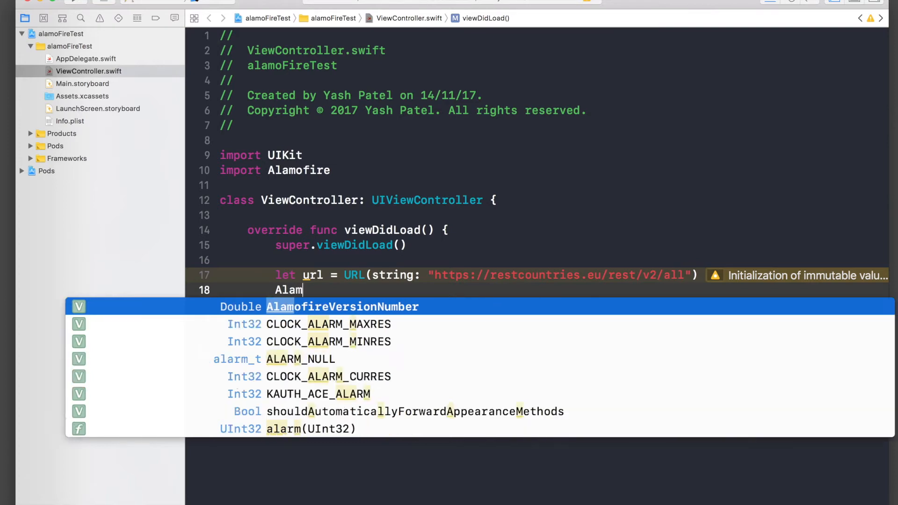
pyautogui.write('ofire')
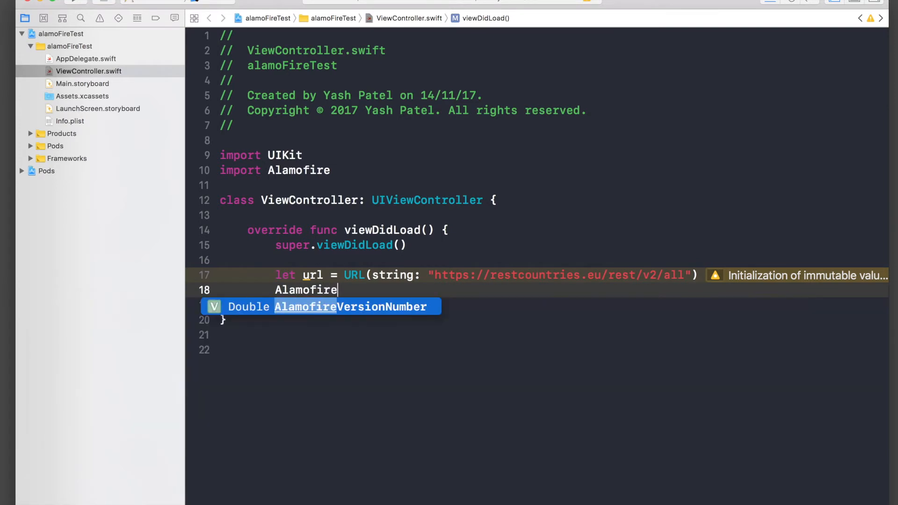
pyautogui.write('.request(url: URLConvertible')
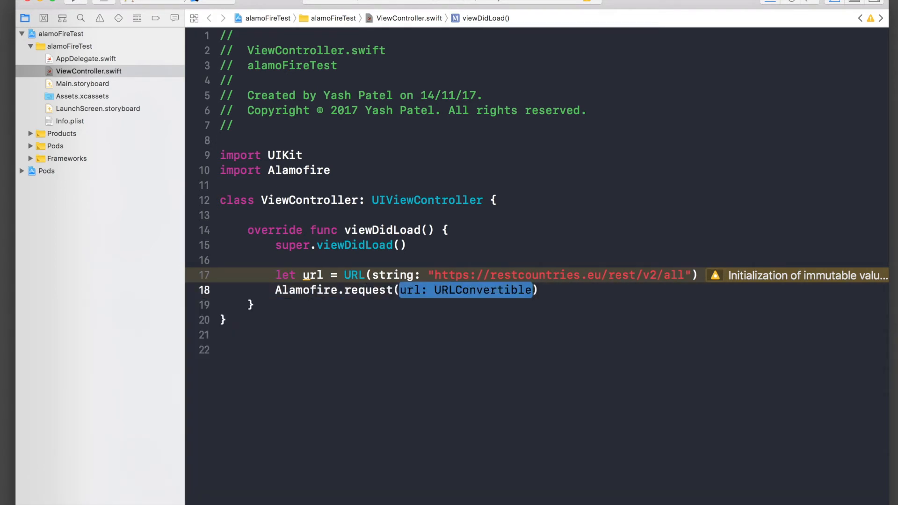
pyautogui.write('url')
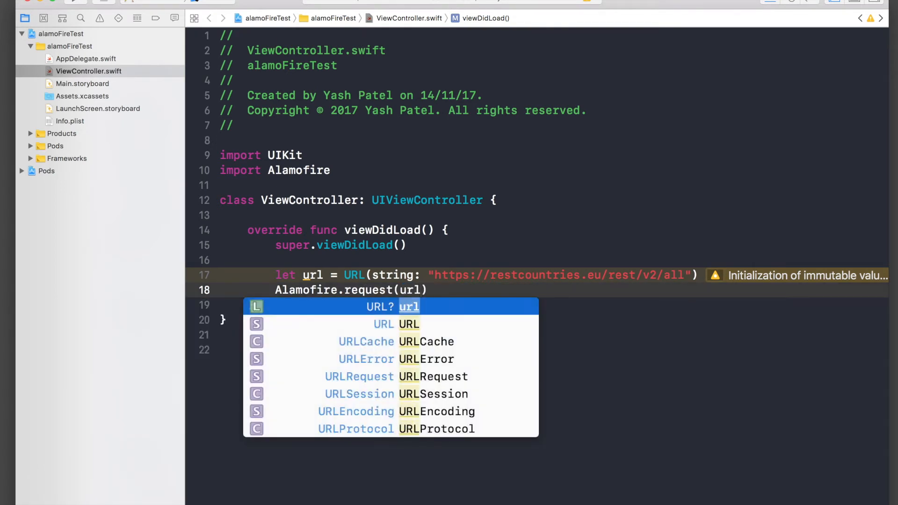
pyautogui.write('!')
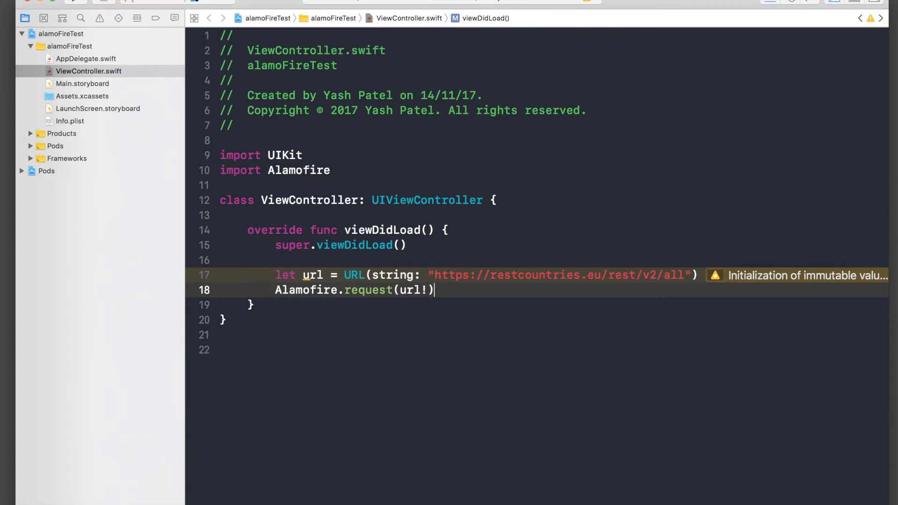
pyautogui.write('.responseJSON { (DataResponse<Any>) in')
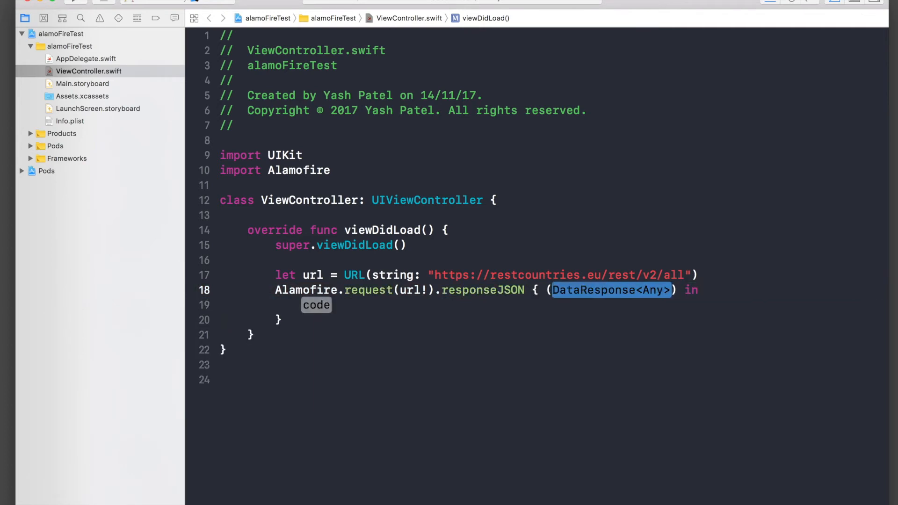
pyautogui.write('res')
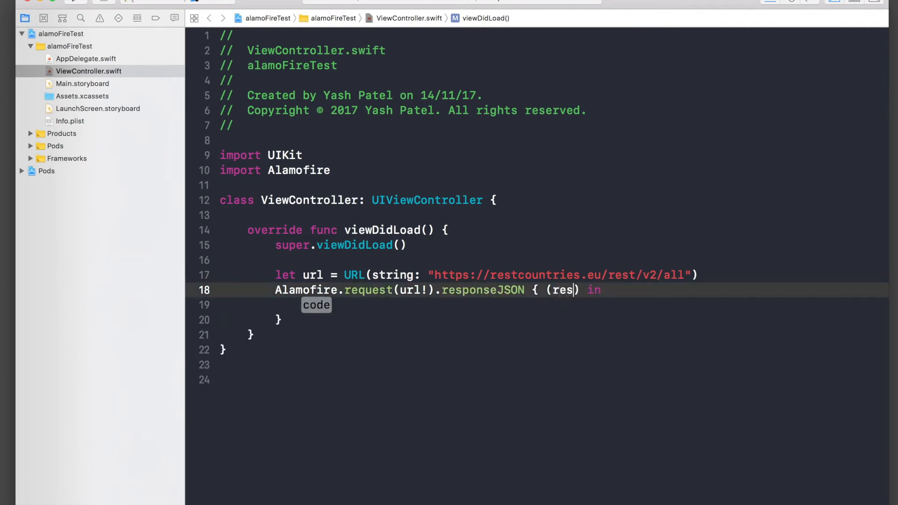
pyautogui.write('ponse')
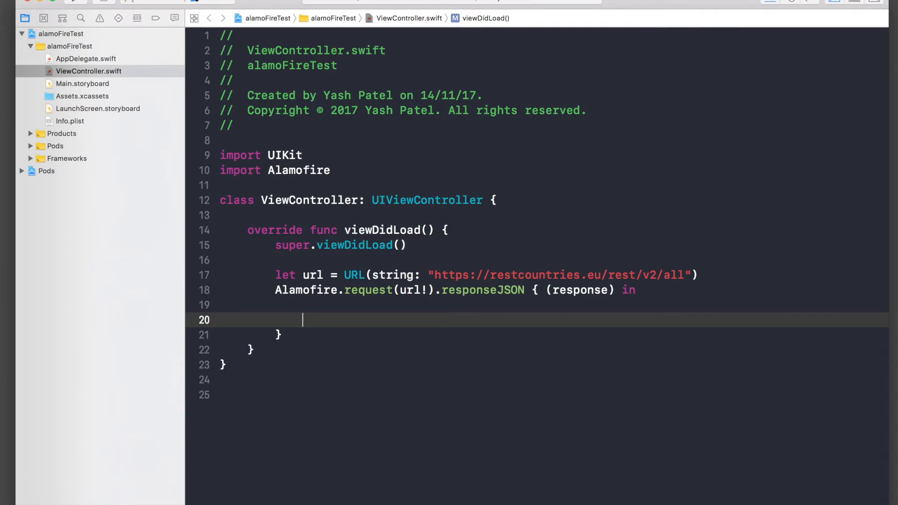
# Add let result = response.result and print(result) inside the responseJSON closure
pyautogui.write('let')
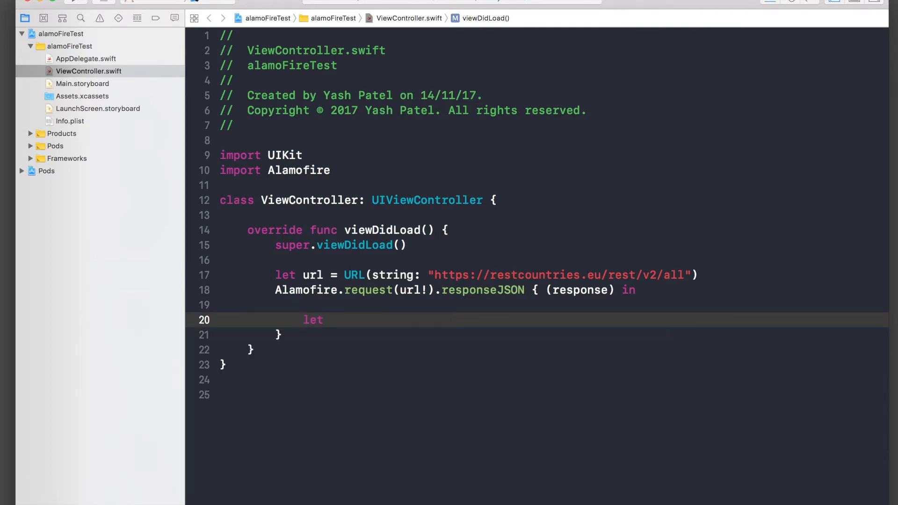
pyautogui.write('result =')
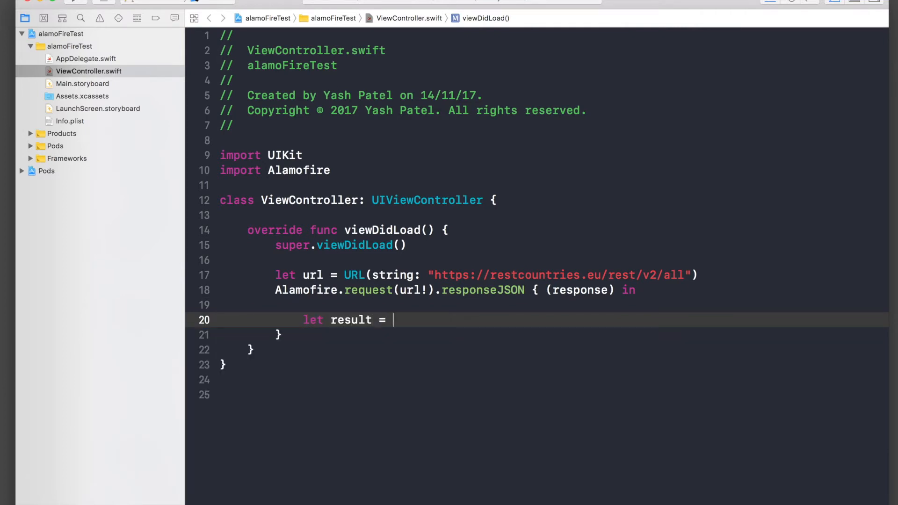
pyautogui.write('response')
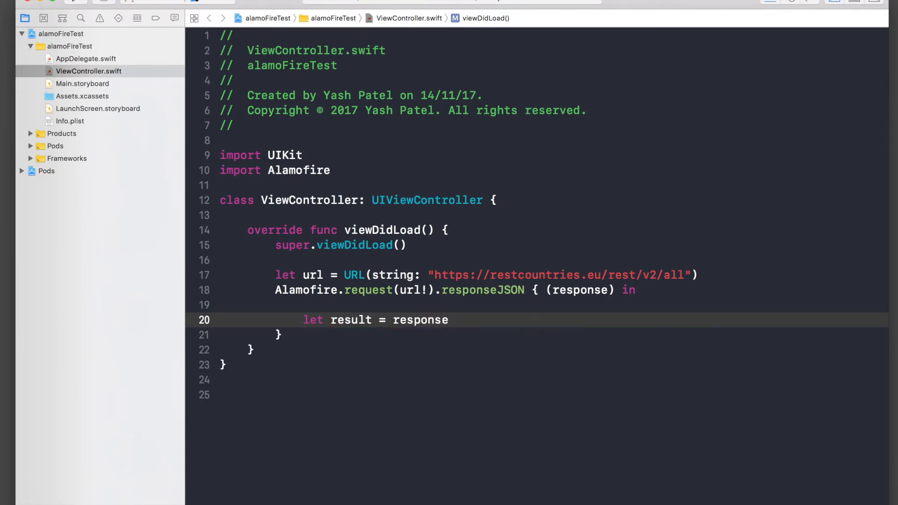
pyautogui.write('.result')
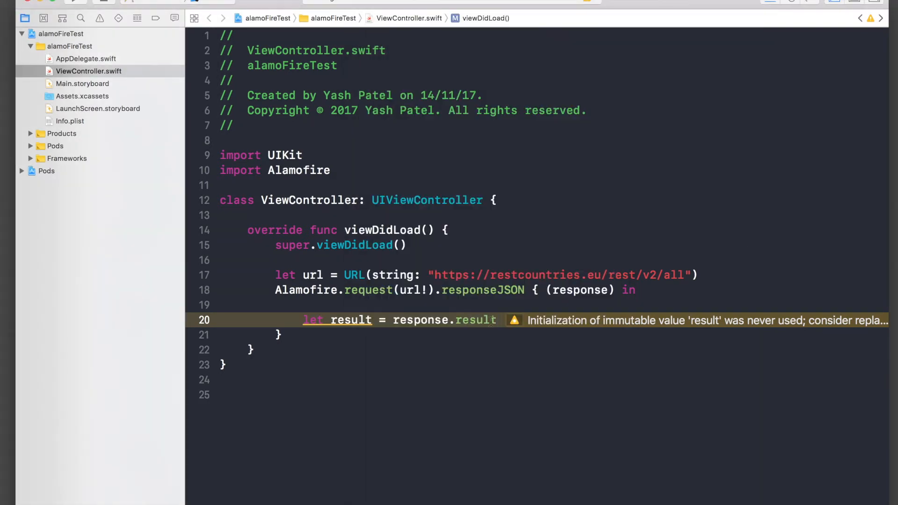
pyautogui.write('print(result')
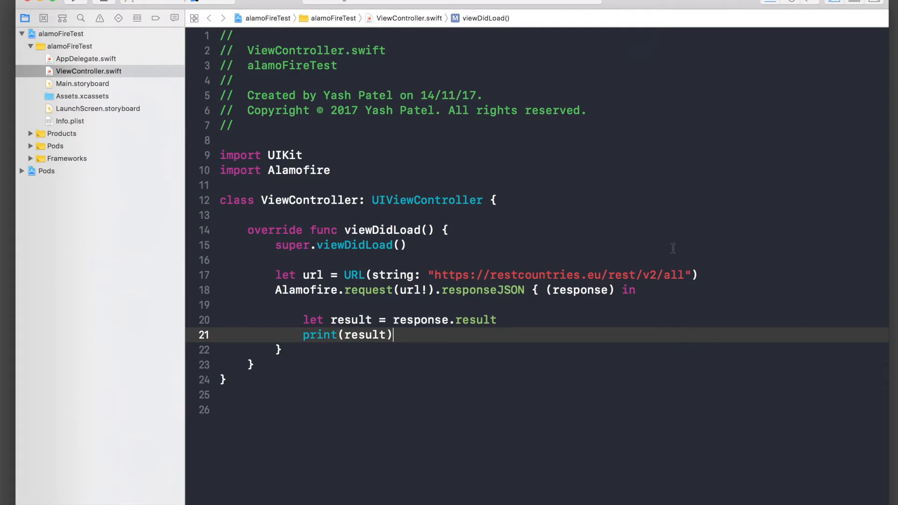
# Run the app and confirm SUCCESS appears in the debug console
pyautogui.click(74, 3)
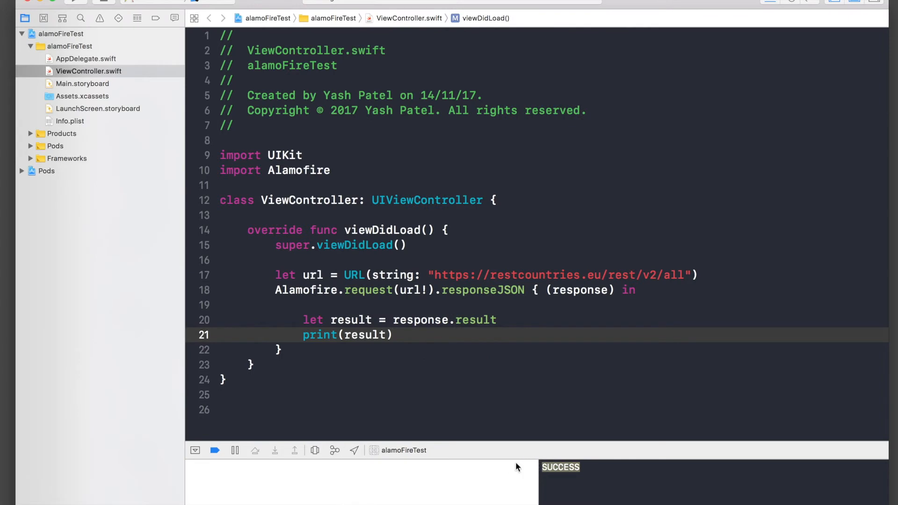
pyautogui.moveTo(591, 450)
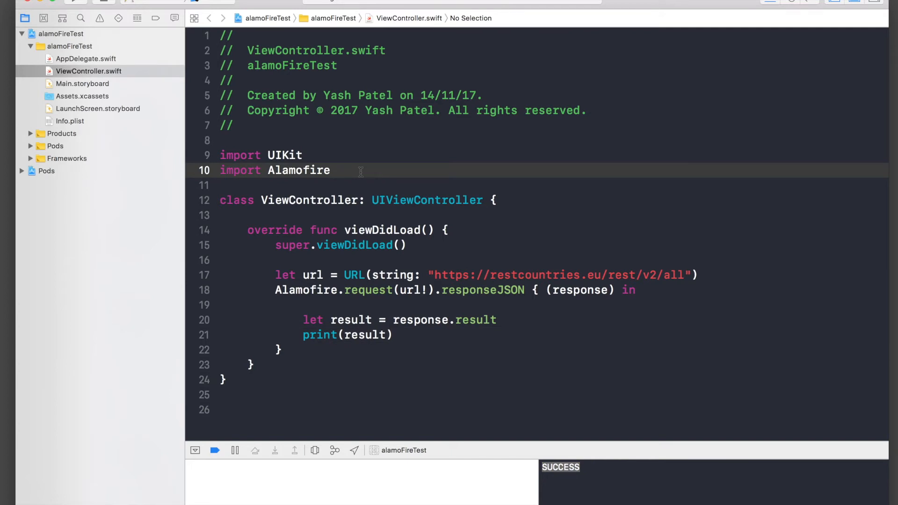
# Declare an empty 'class Country: Decodable { }' on line 12 above ViewController
pyautogui.write('c')
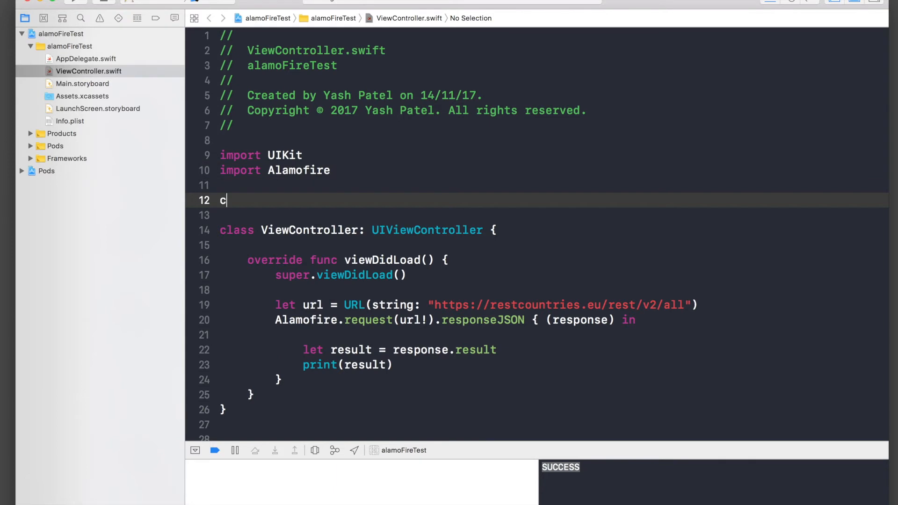
pyautogui.press('backspace')
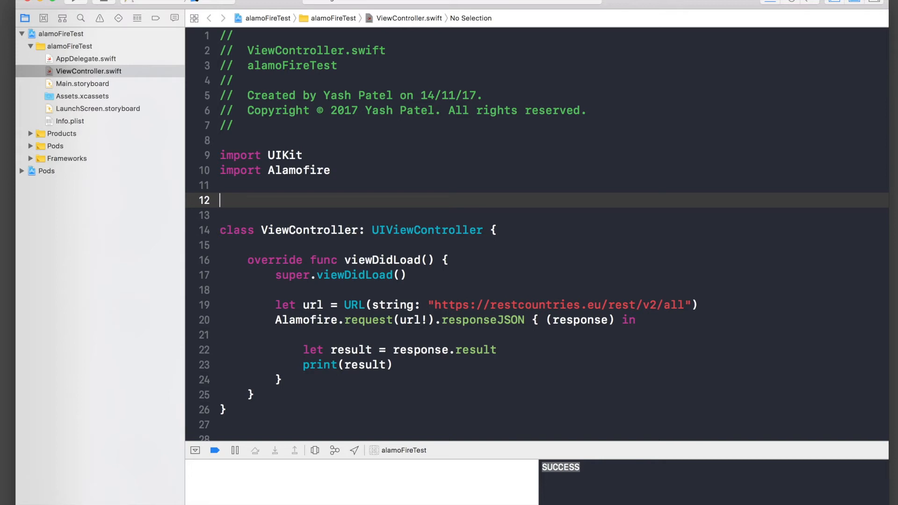
pyautogui.write('class')
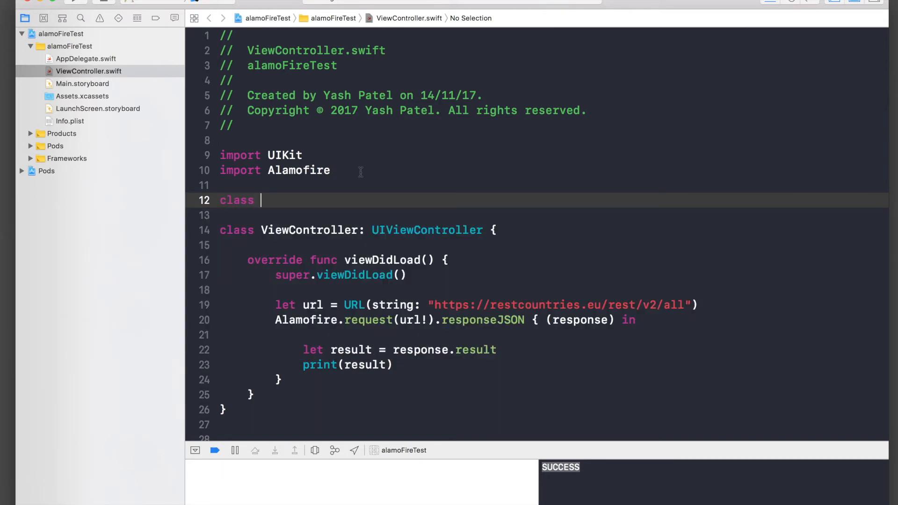
pyautogui.write('Country')
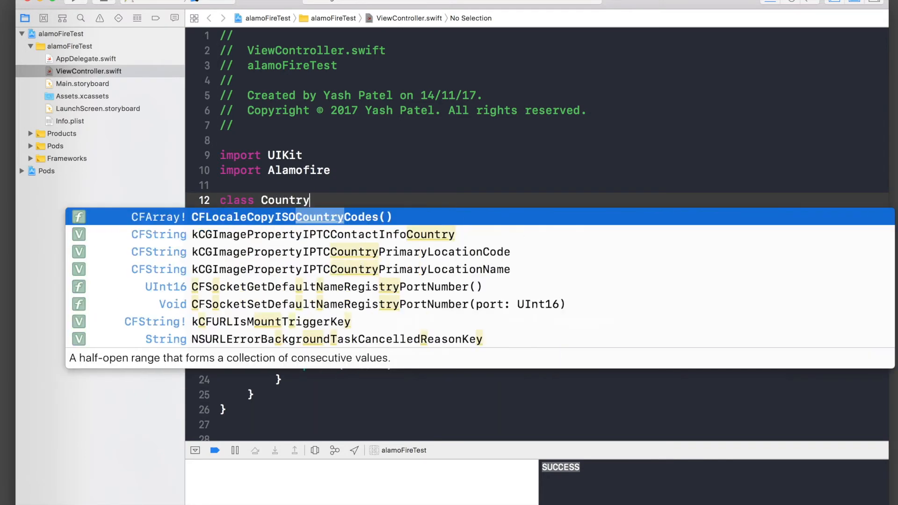
pyautogui.write(':')
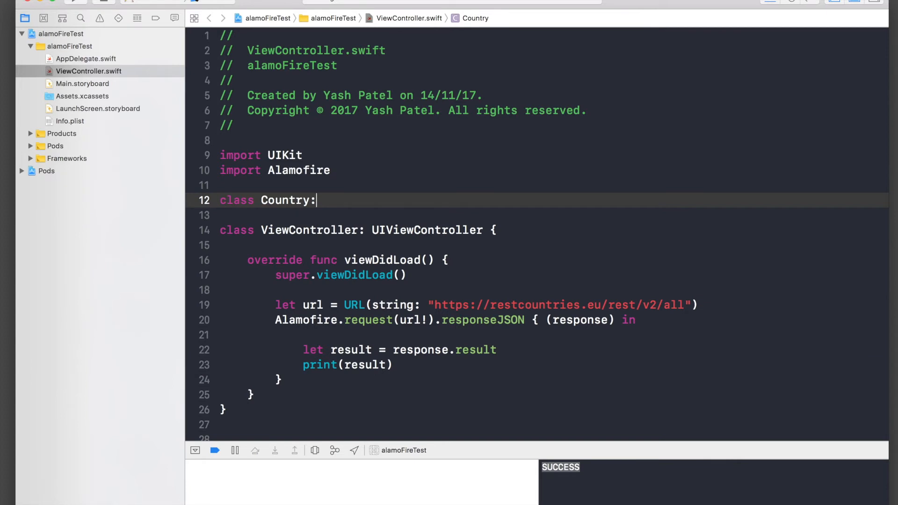
pyautogui.write('Decodable')
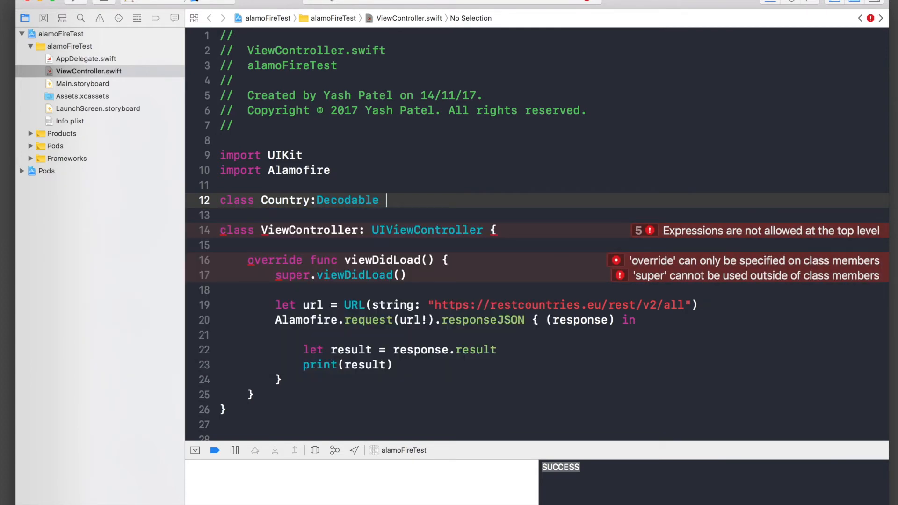
pyautogui.write('{')
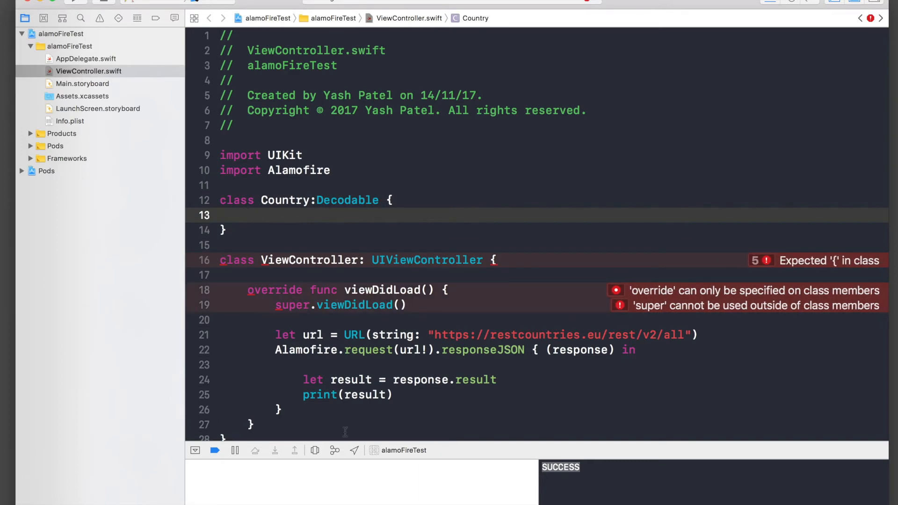
pyautogui.rightClick(242, 495)
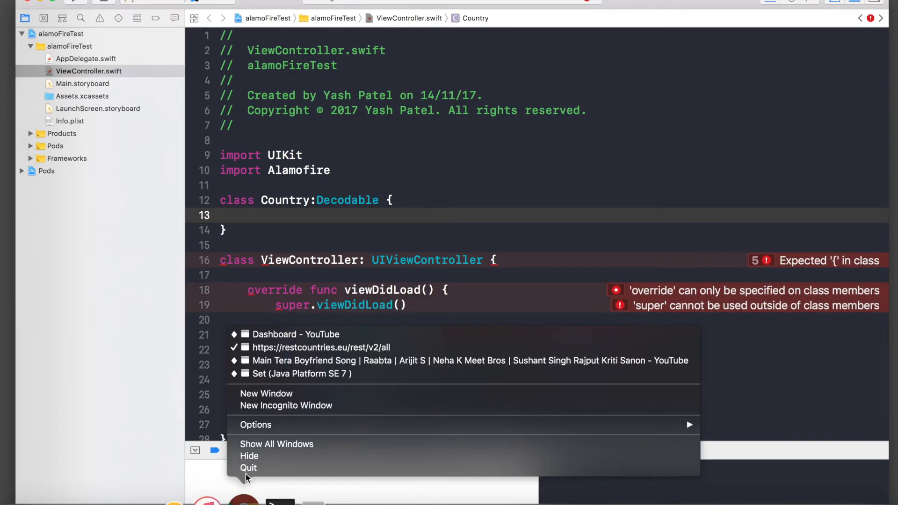
pyautogui.click(295, 333)
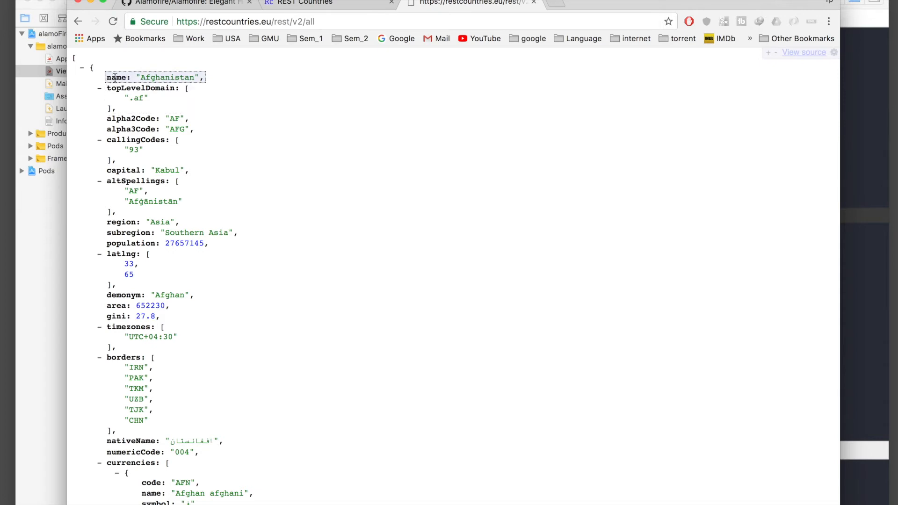
pyautogui.click(114, 77)
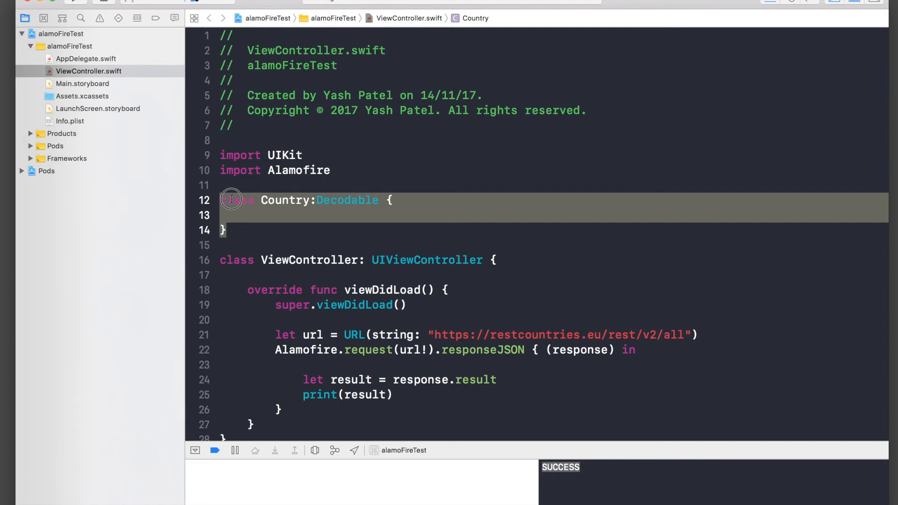
# Make Country a struct with String properties 'country' and 'capital'
pyautogui.write('struct')
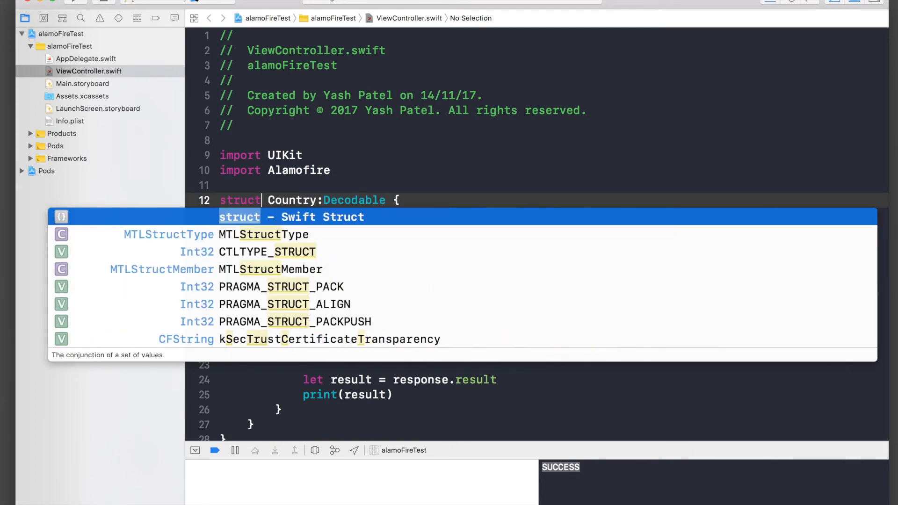
pyautogui.click(444, 189)
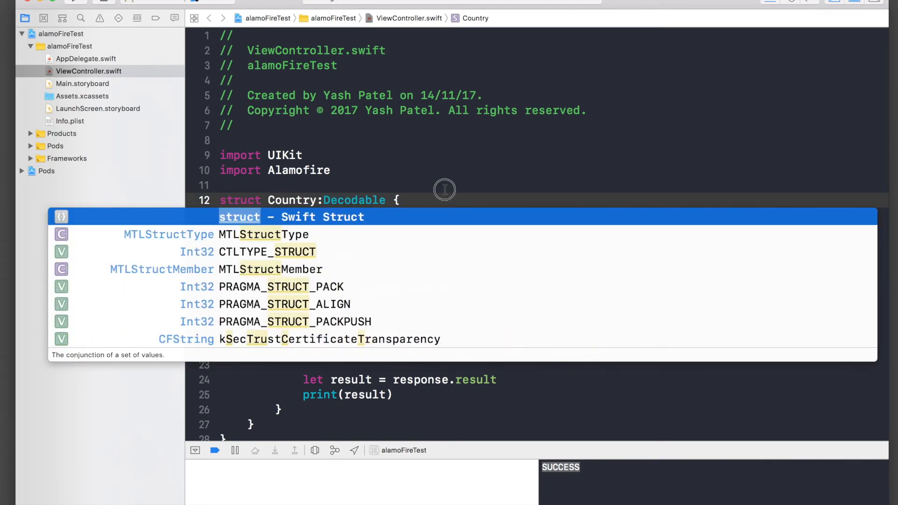
pyautogui.press('Escape')
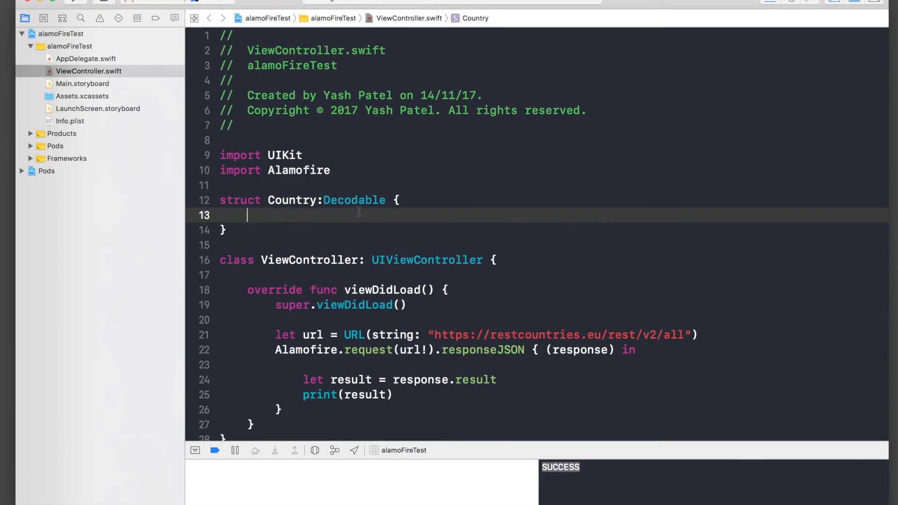
pyautogui.write('let name:')
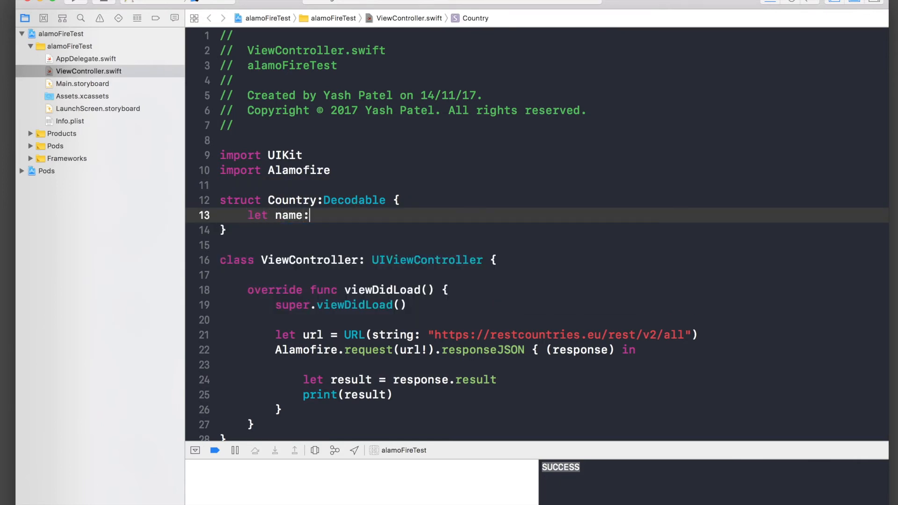
pyautogui.write('String')
pyautogui.write('let ca')
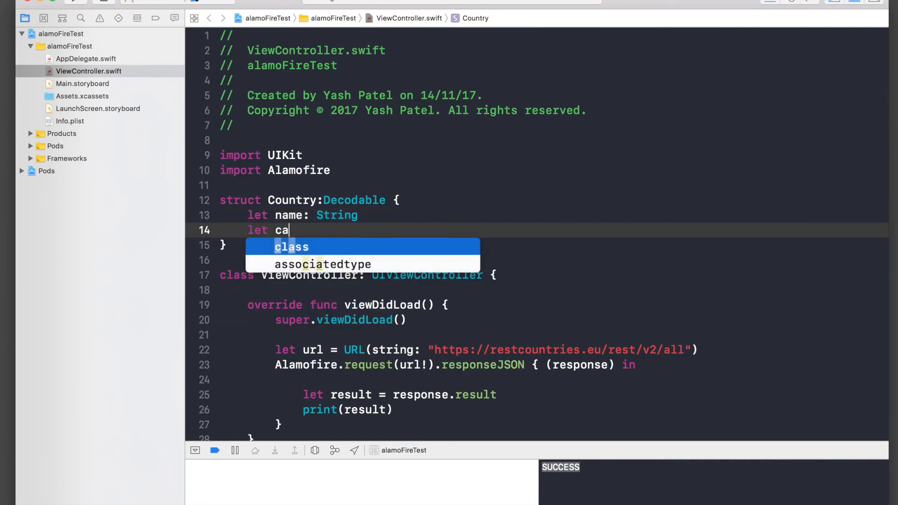
pyautogui.write('pital:')
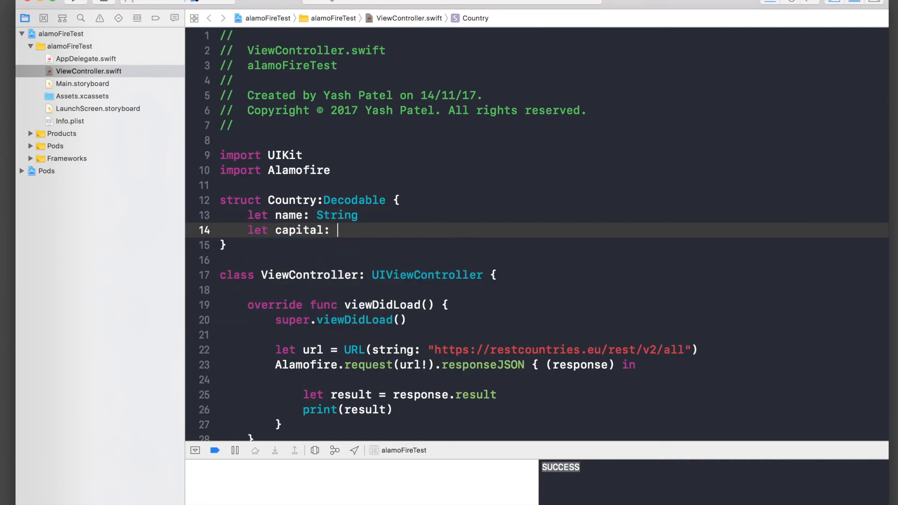
pyautogui.write('String')
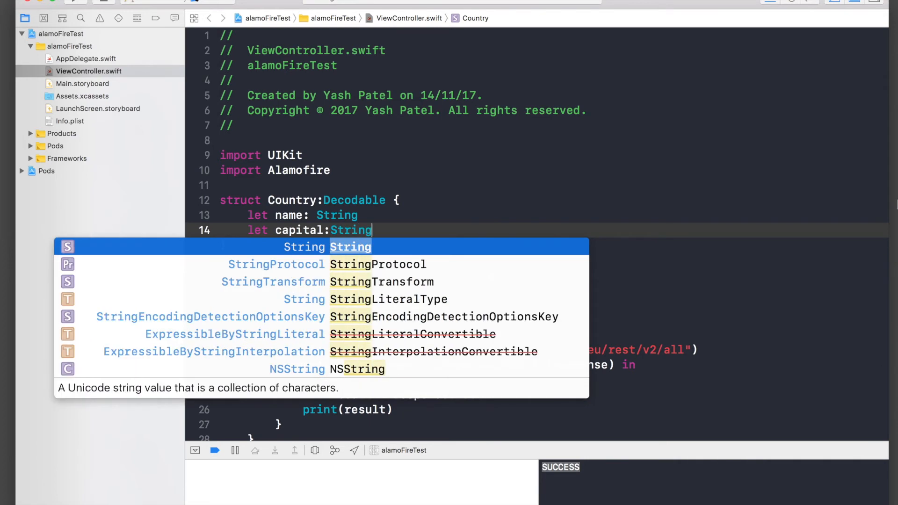
pyautogui.press('Escape')
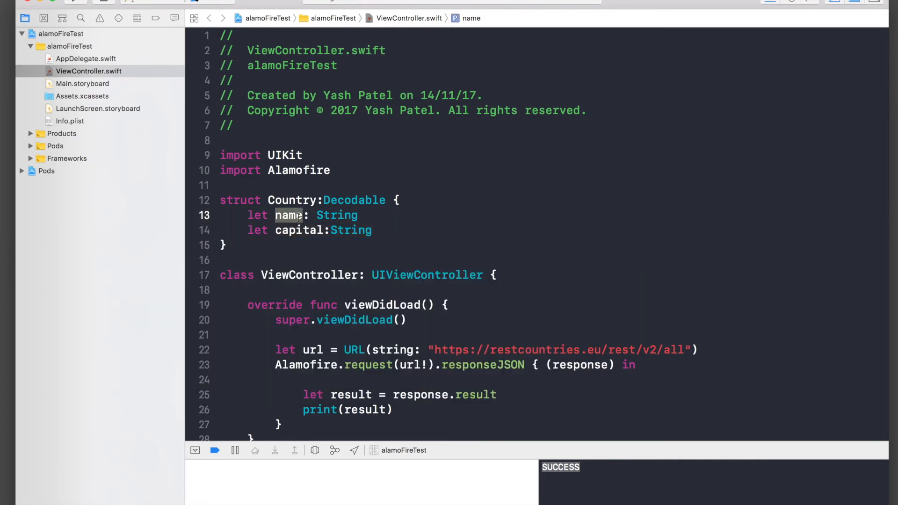
pyautogui.write('country')
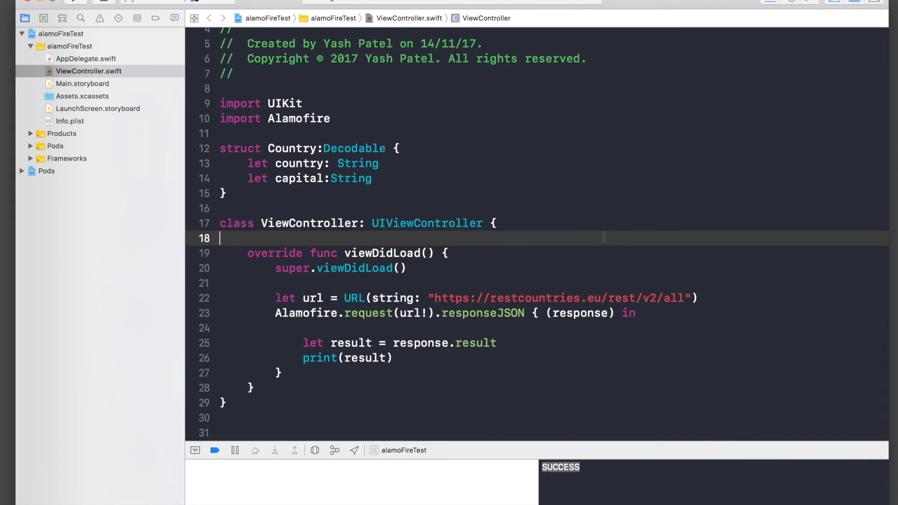
# Add a 'var countries = [Country]()' property to the view controller
pyautogui.press('return')
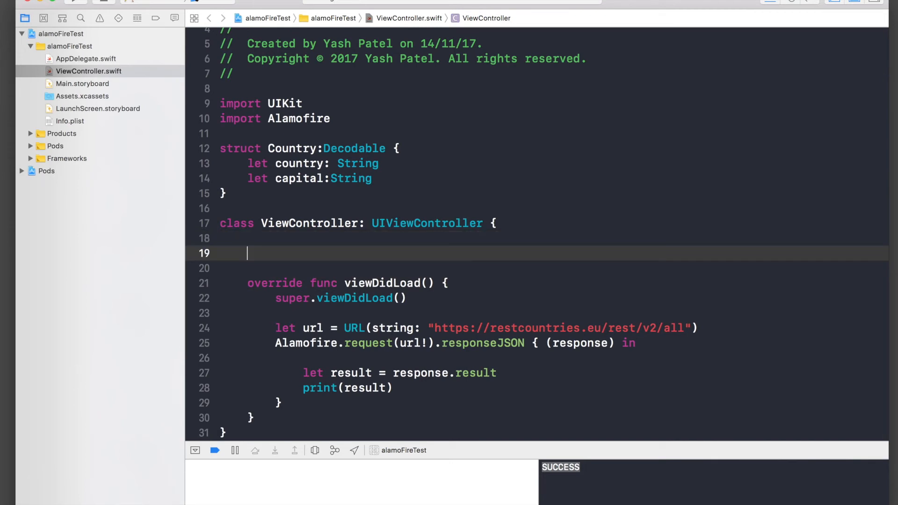
pyautogui.write('var co')
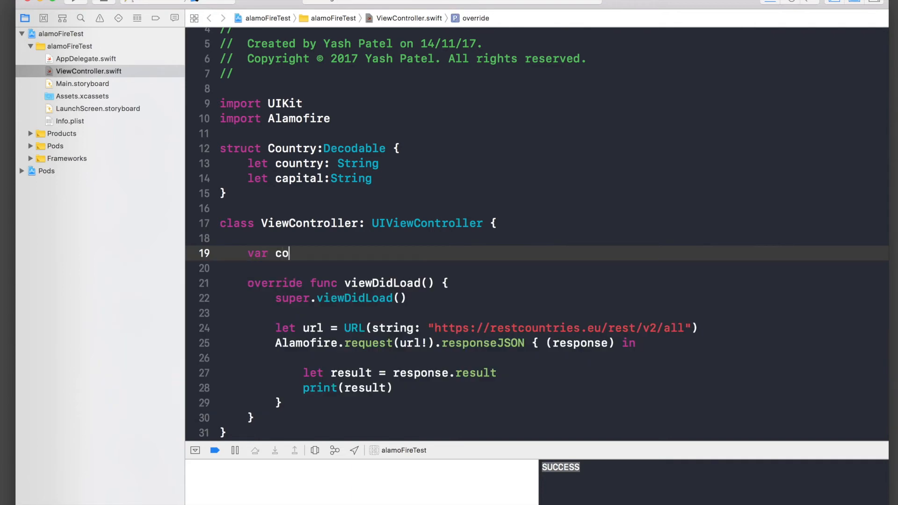
pyautogui.write('untries')
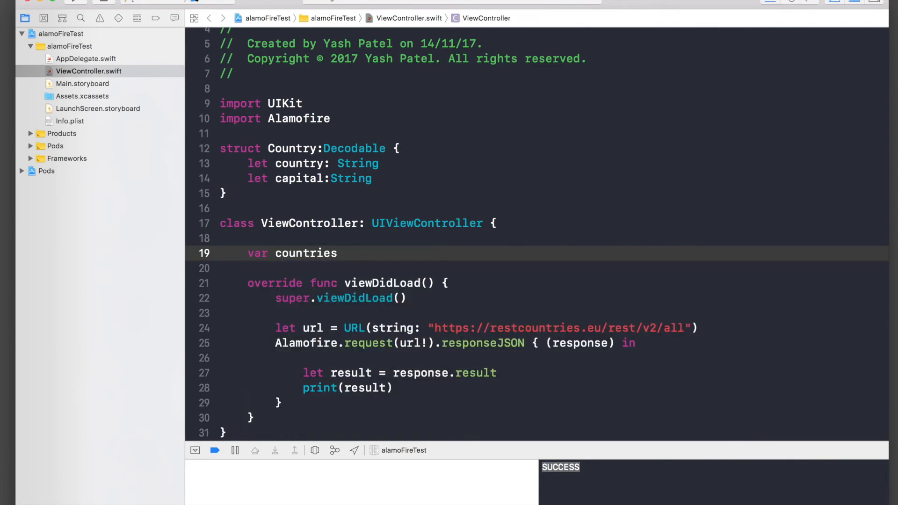
pyautogui.write('= [Co]')
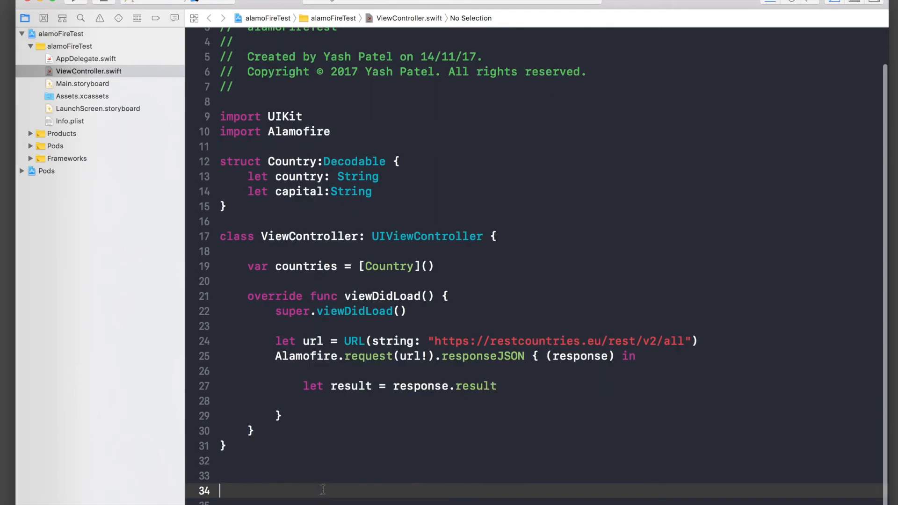
# In the response closure, begin 'self.countries = JSONDecoder().decode(' with autocomplete placeholders
pyautogui.scroll(-3)
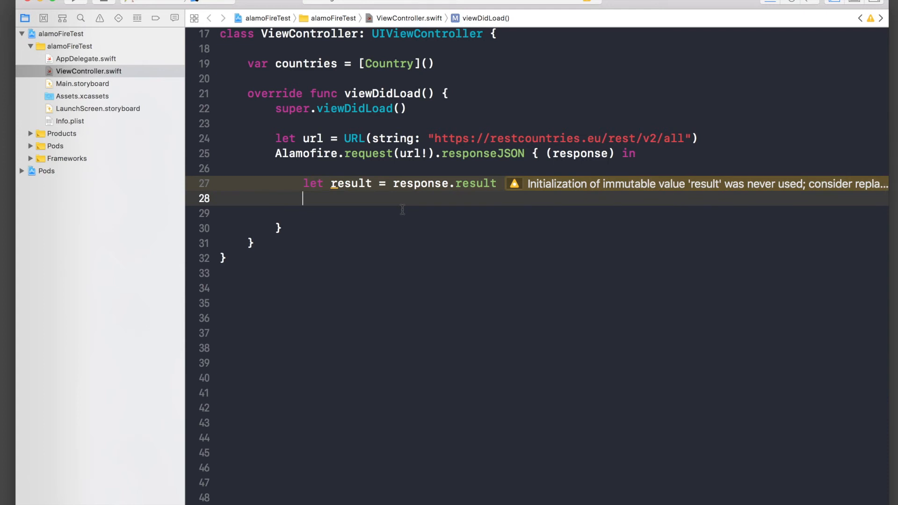
pyautogui.write('self')
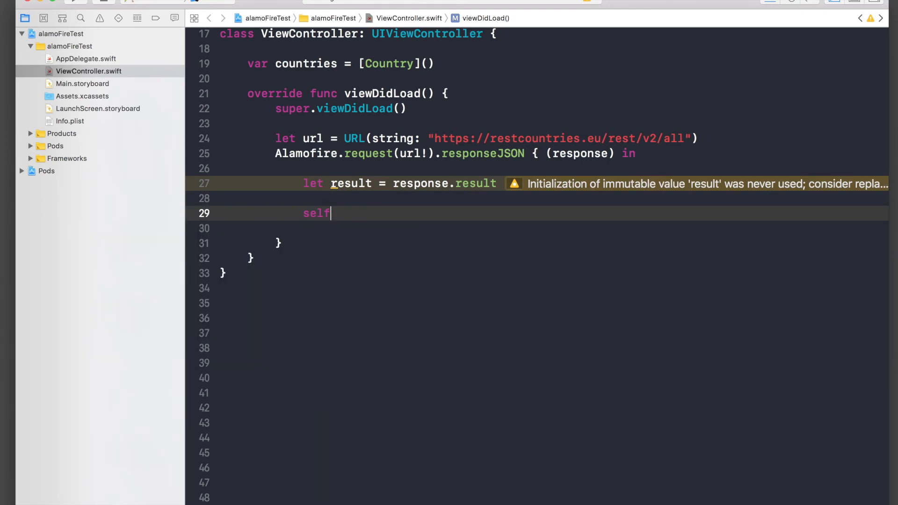
pyautogui.write('.countries =')
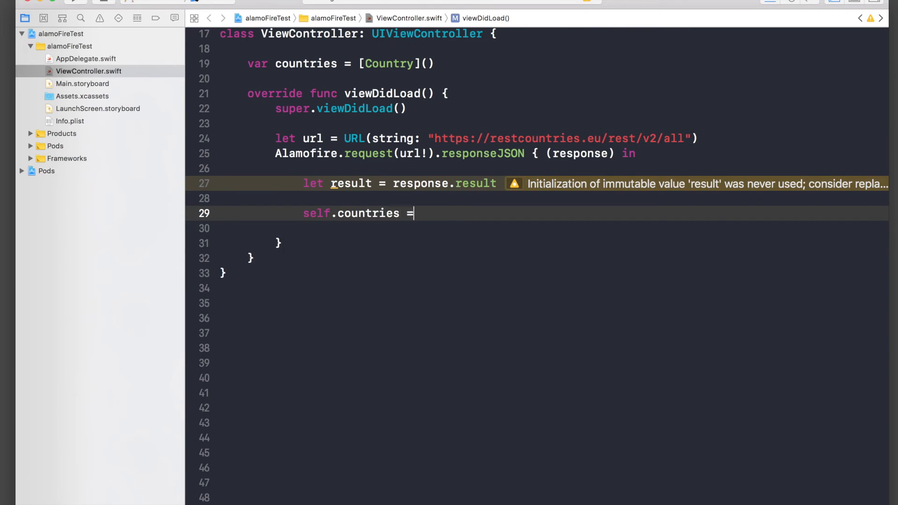
pyautogui.write('JSO')
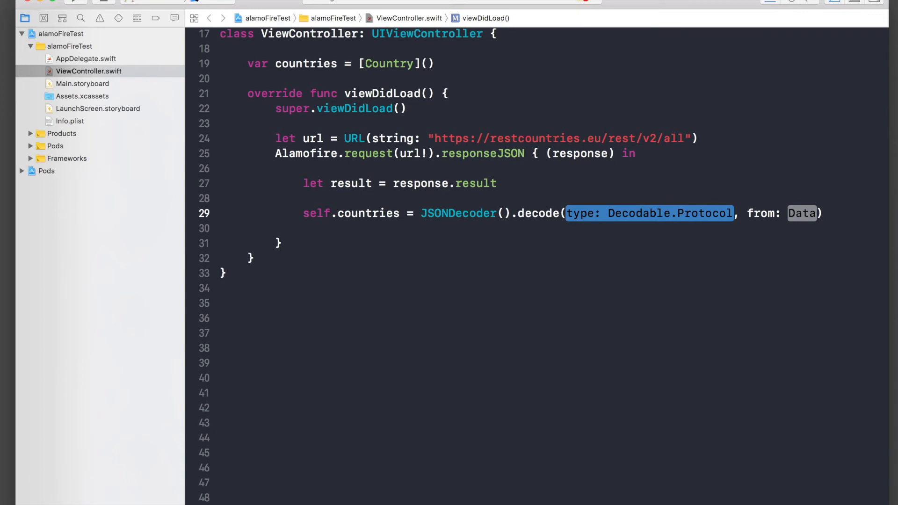
pyautogui.write('de')
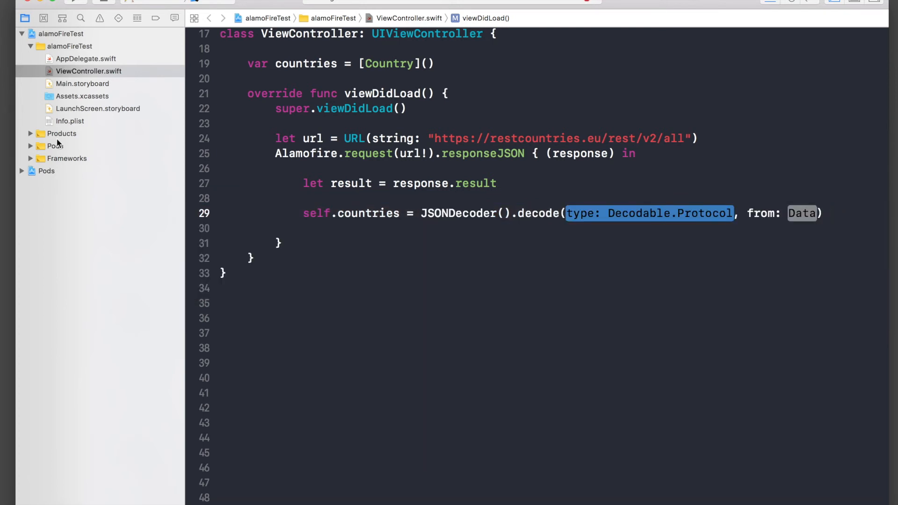
# Wrap the decode statement in a do block with a closing brace
pyautogui.write('do')
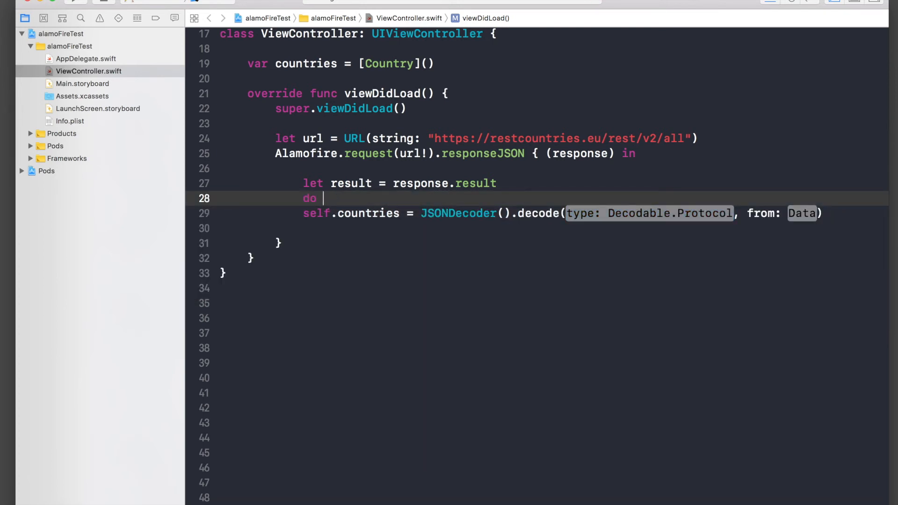
pyautogui.write('{')
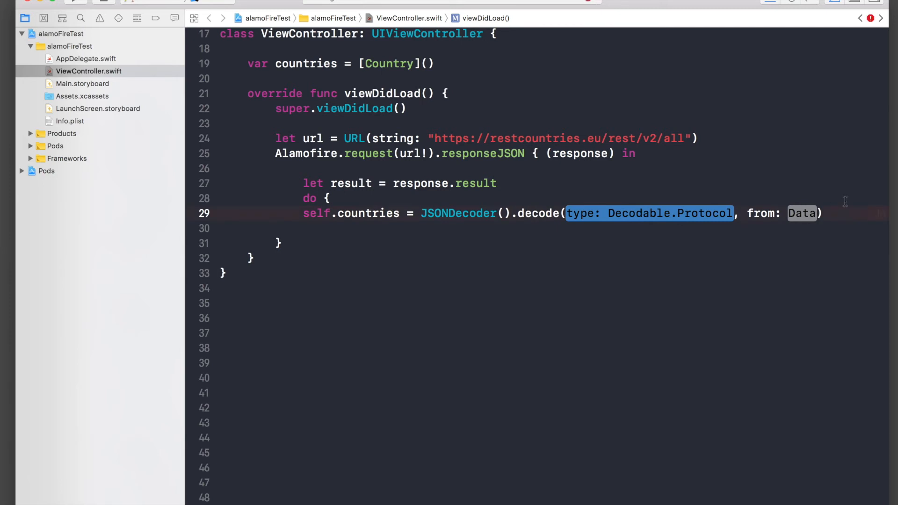
pyautogui.write('{')
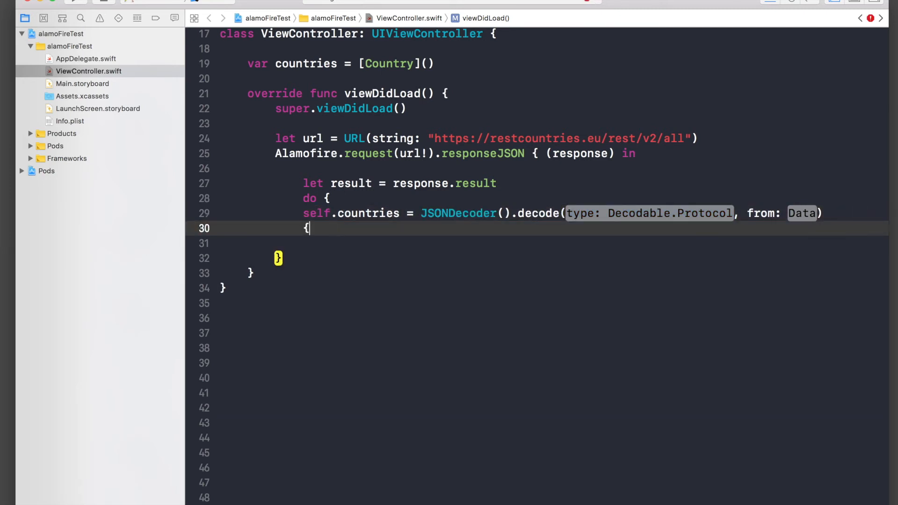
pyautogui.press('backspace')
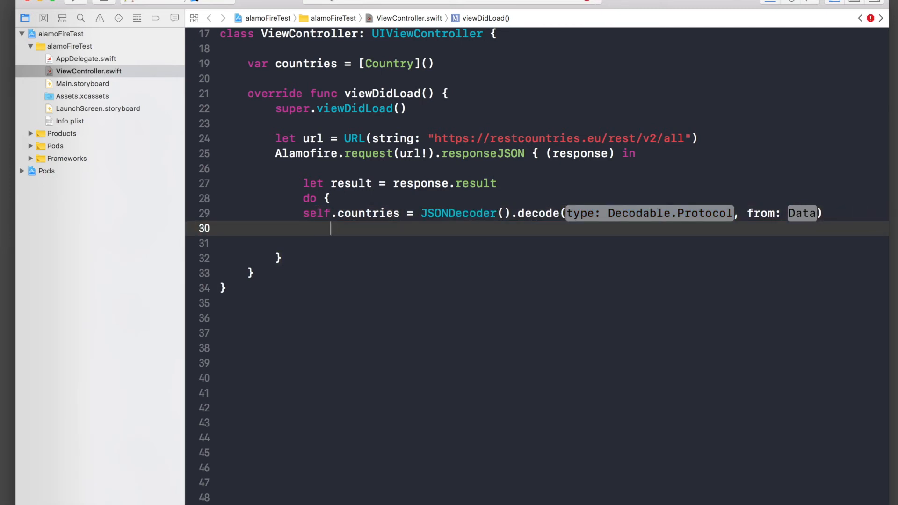
pyautogui.write('}')
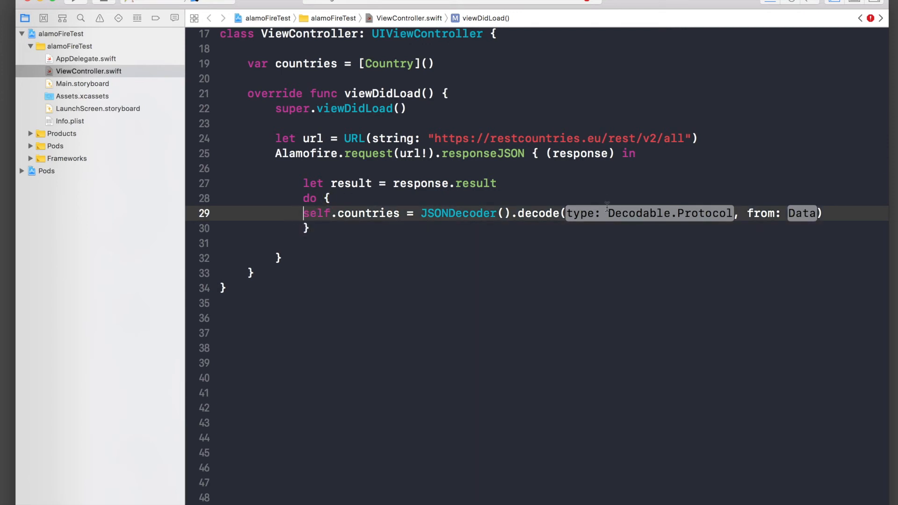
# Set the decode type argument to [Country].self and accept the Data placeholder
pyautogui.doubleClick(650, 213)
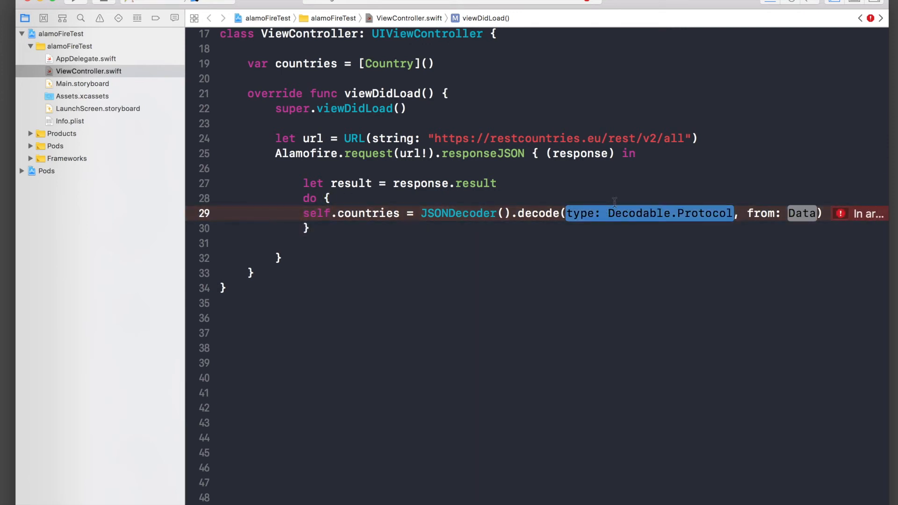
pyautogui.write('[]')
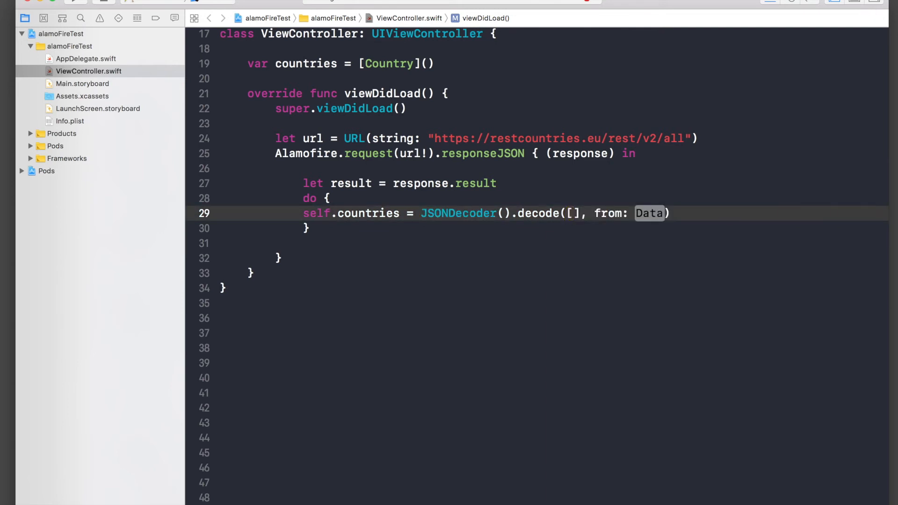
pyautogui.write('Country')
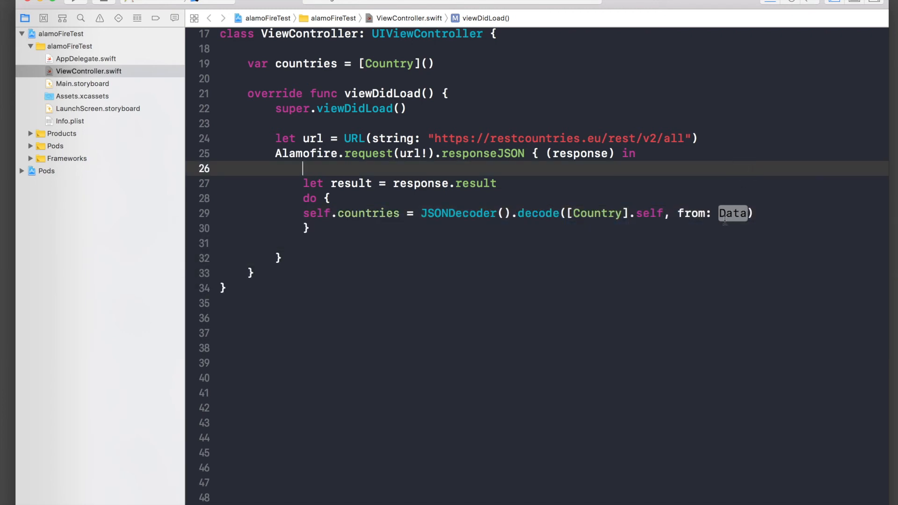
pyautogui.doubleClick(733, 214)
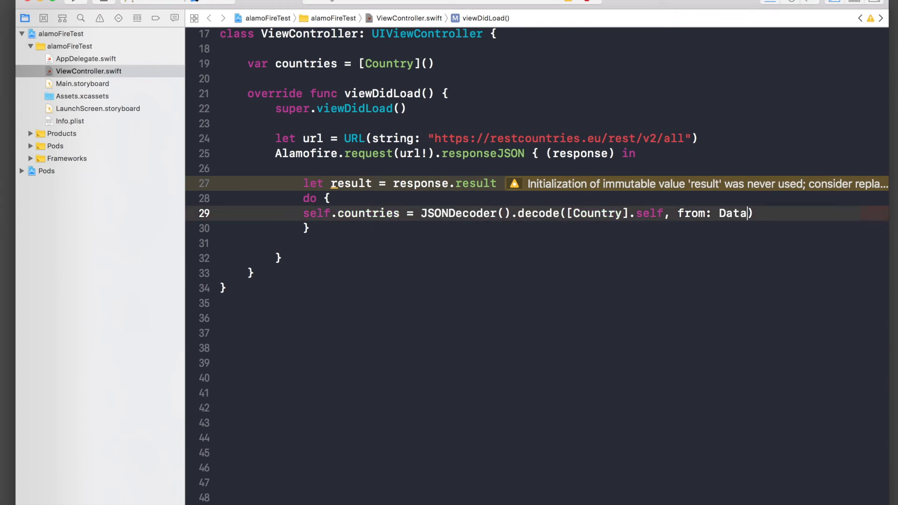
pyautogui.click(733, 213)
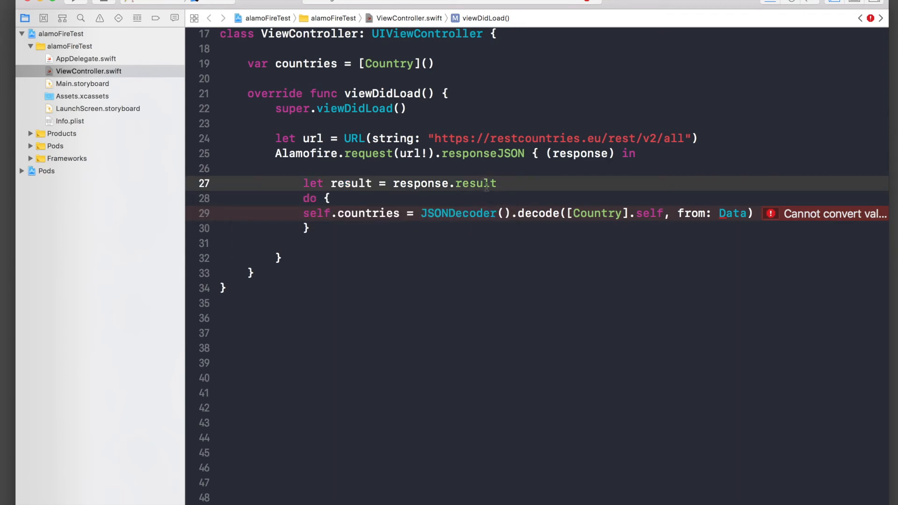
# Assign response.data to result and pass 'result!' as the decode source
pyautogui.doubleClick(474, 183)
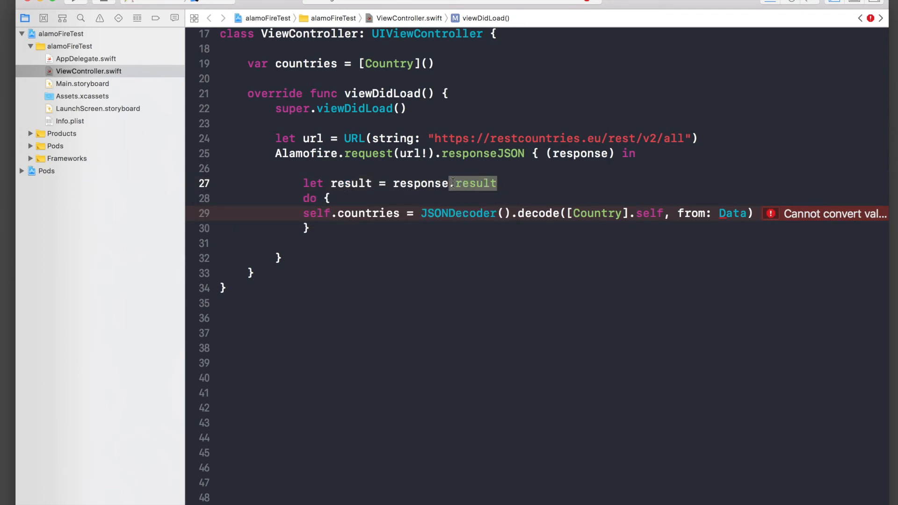
pyautogui.write('data')
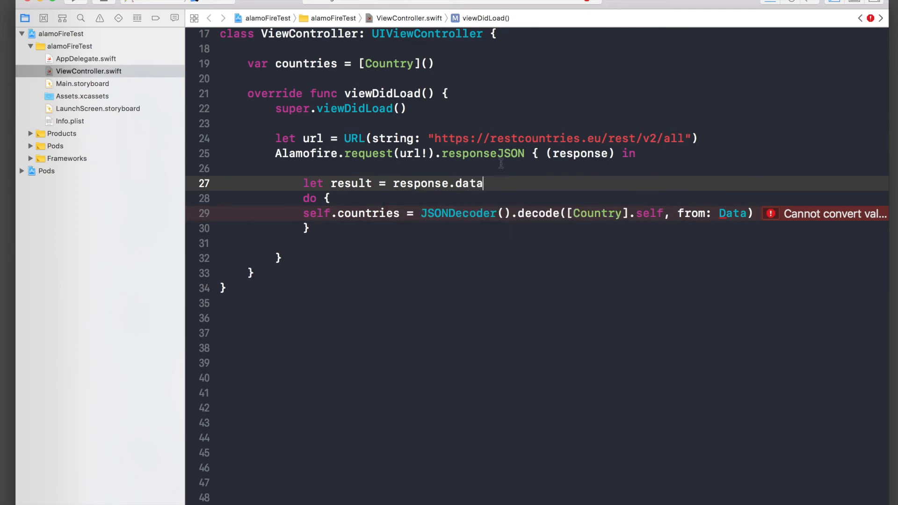
pyautogui.doubleClick(351, 183)
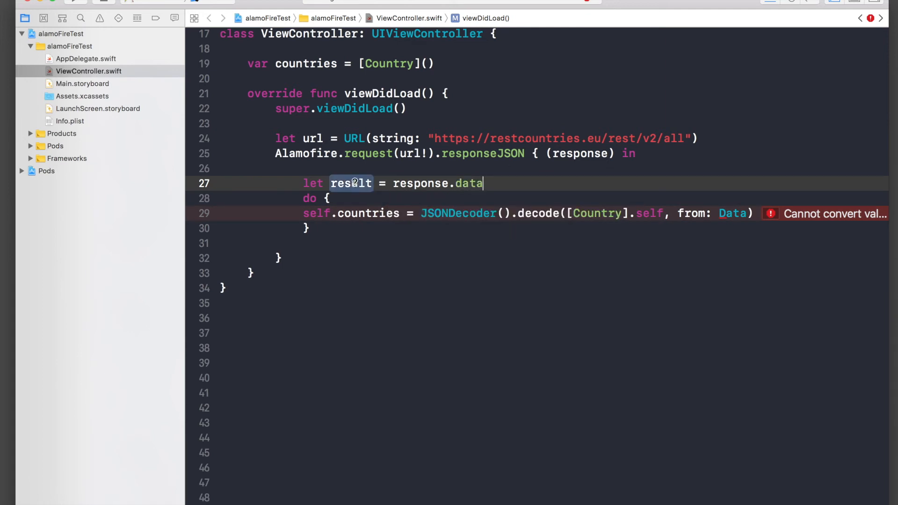
pyautogui.click(350, 183)
pyautogui.write('re')
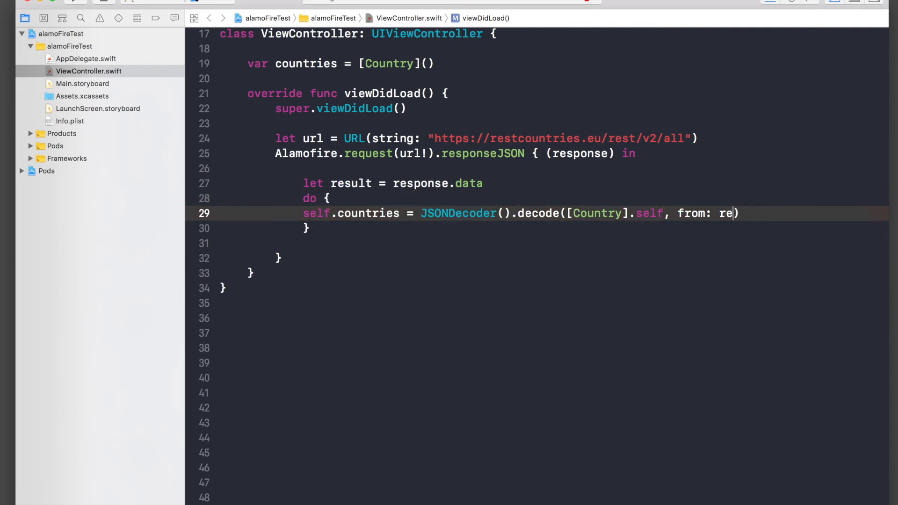
pyautogui.write('sult!')
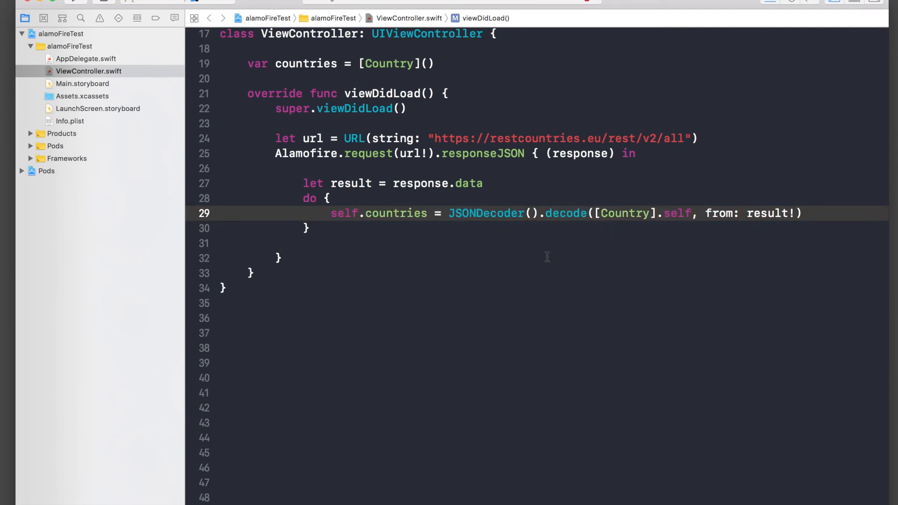
# Add a catch block that prints 'error'
pyautogui.write('catch {')
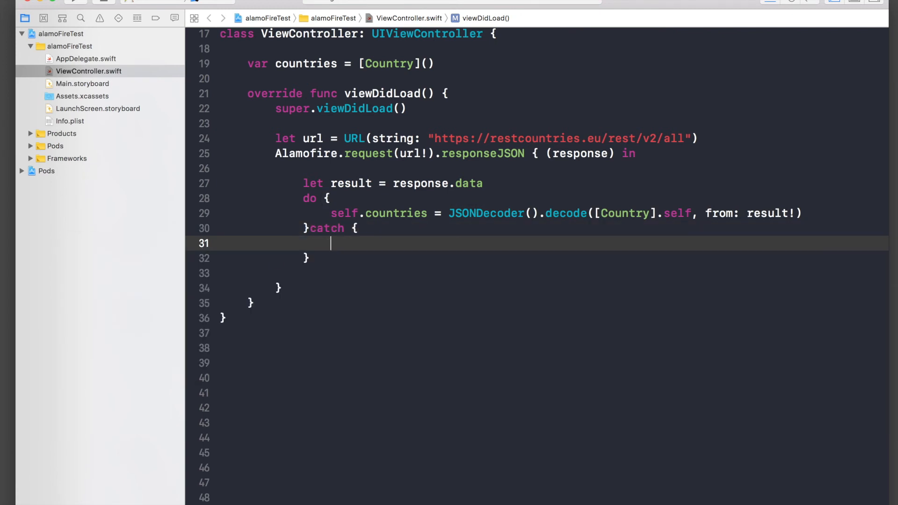
pyautogui.write('print("items: Any...')
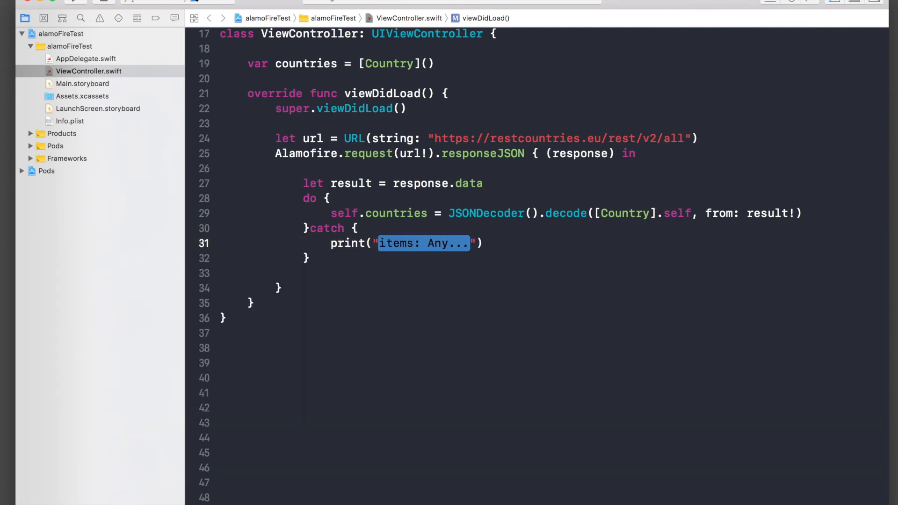
pyautogui.write('error')
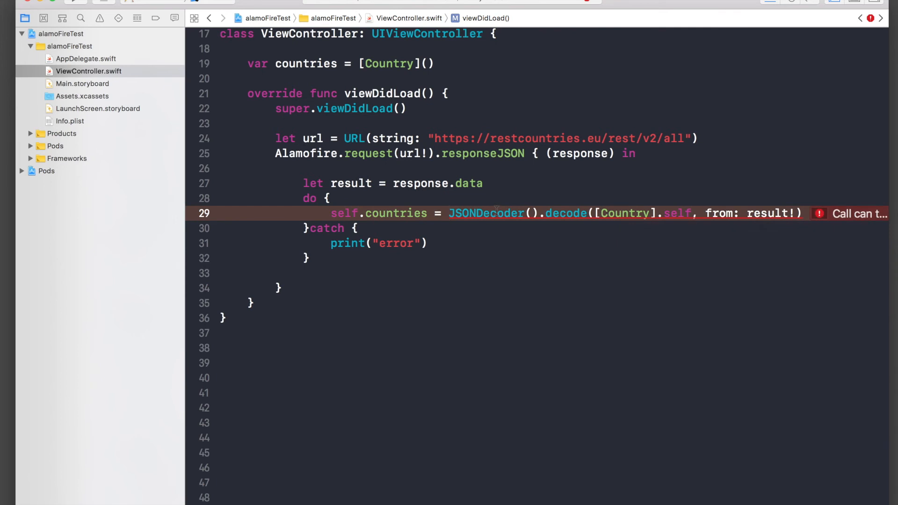
# Put 'try' before JSONDecoder() on line 29, fixing the mistyped 'thor'
pyautogui.write('thor')
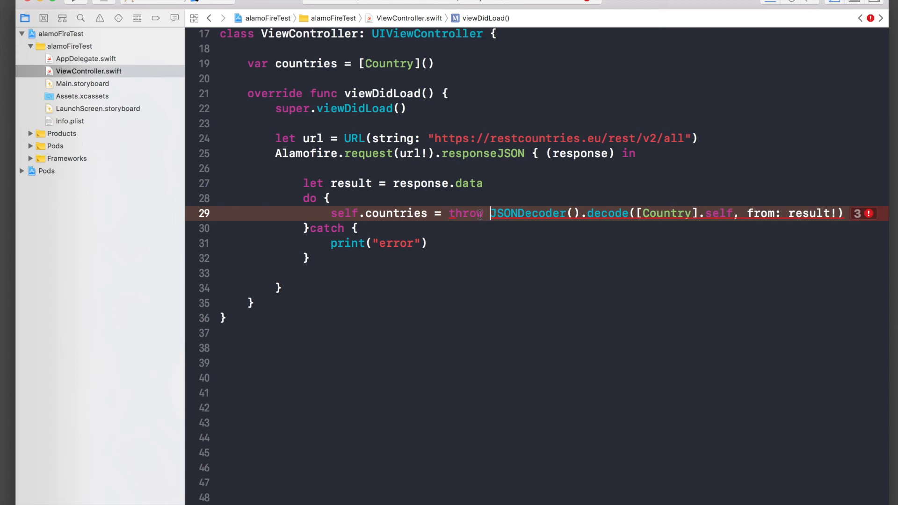
pyautogui.press('backspace')
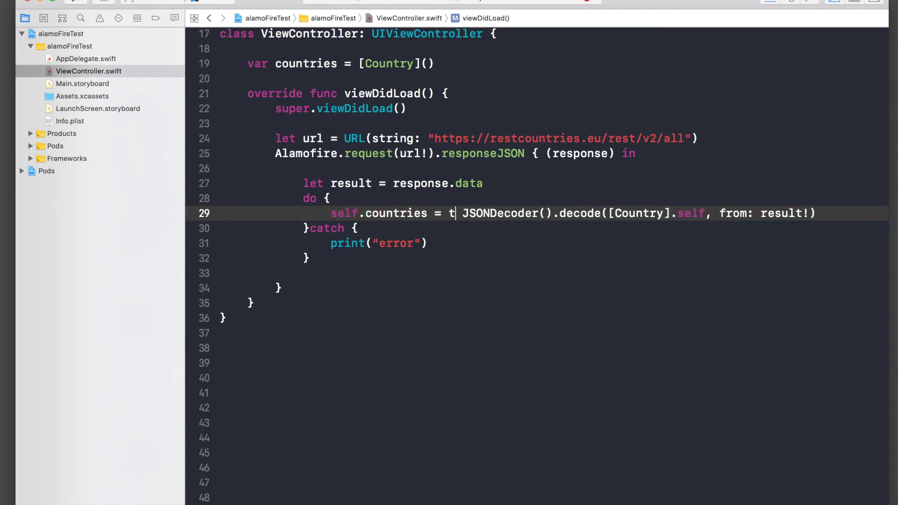
pyautogui.write('ry')
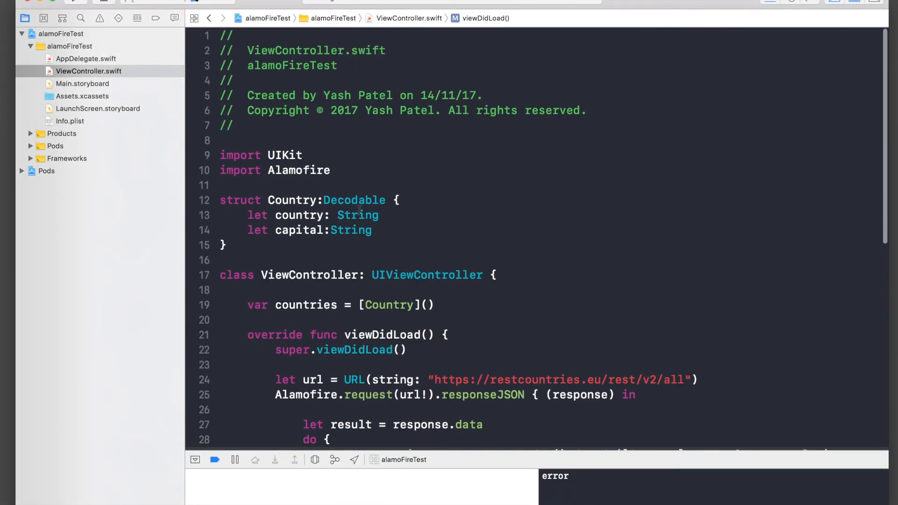
# Go to the Country struct's 'country' property to rename it to 'name'
pyautogui.click(309, 215)
pyautogui.write('ame')
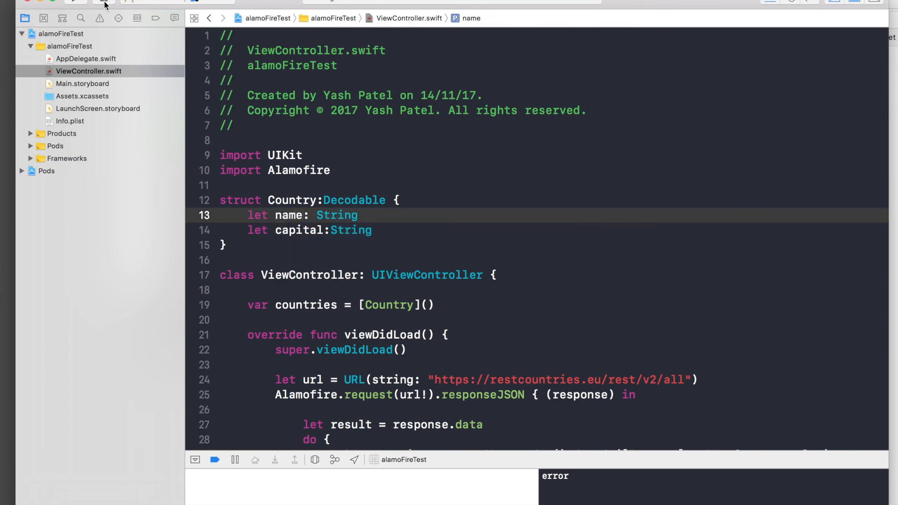
pyautogui.scroll(-3)
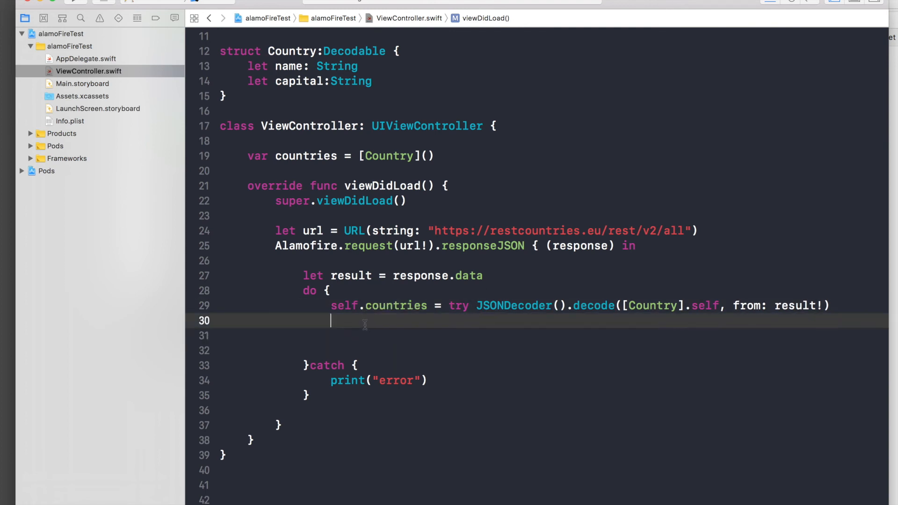
# Add 'for country in self.countries' printing country.name, a colon, and country.capital
pyautogui.write('for country')
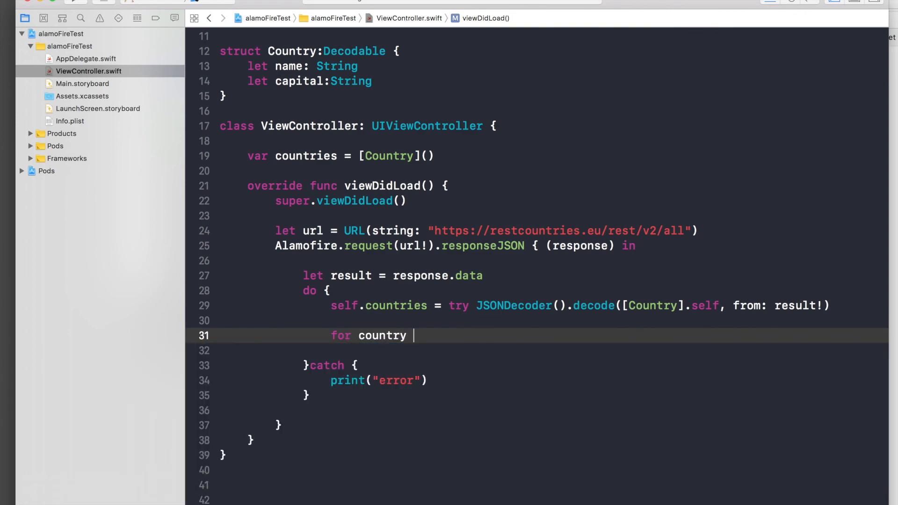
pyautogui.write('in')
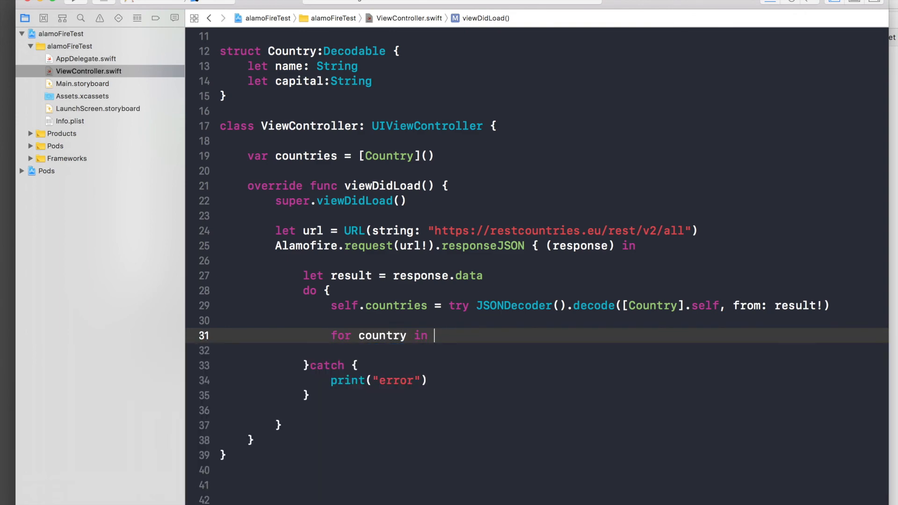
pyautogui.write('self.countries {')
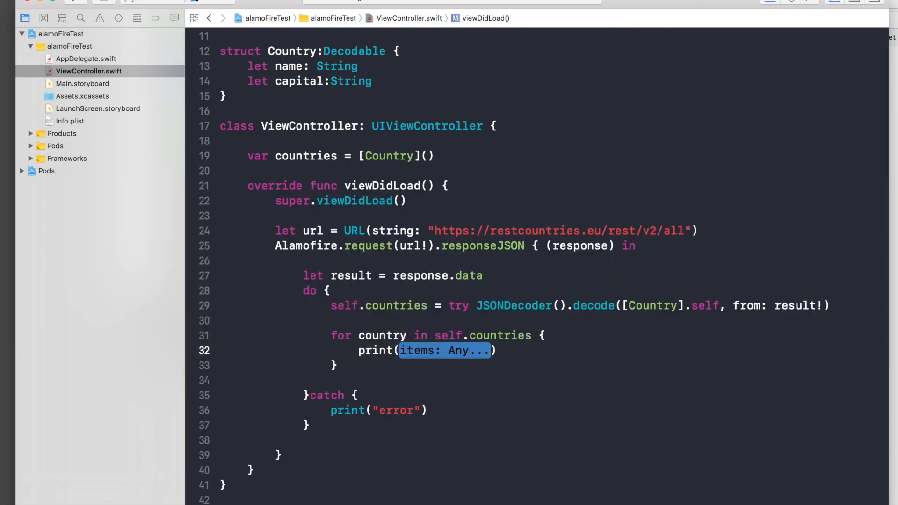
pyautogui.write('country')
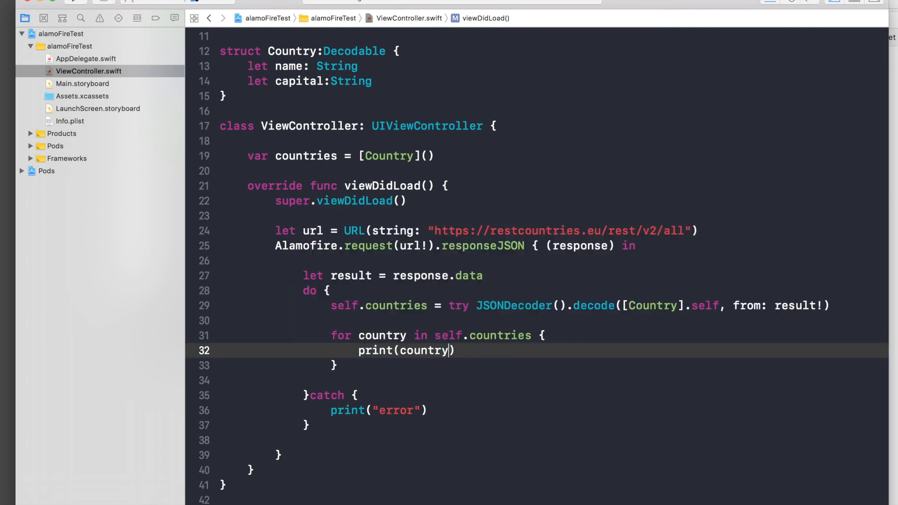
pyautogui.write('.name')
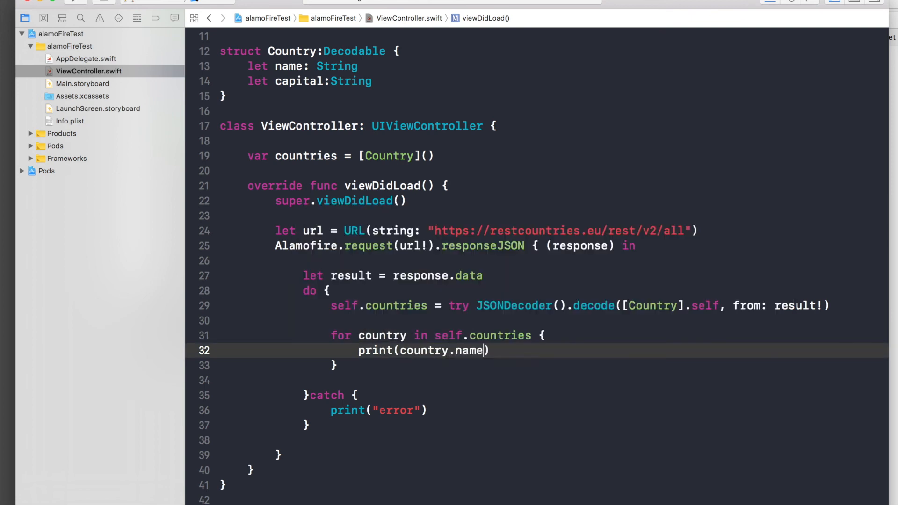
pyautogui.write(',""')
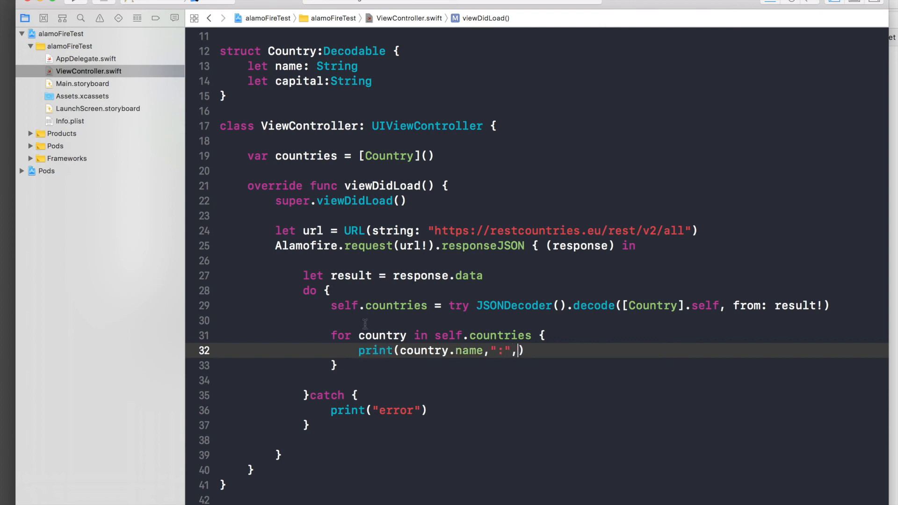
pyautogui.write('country')
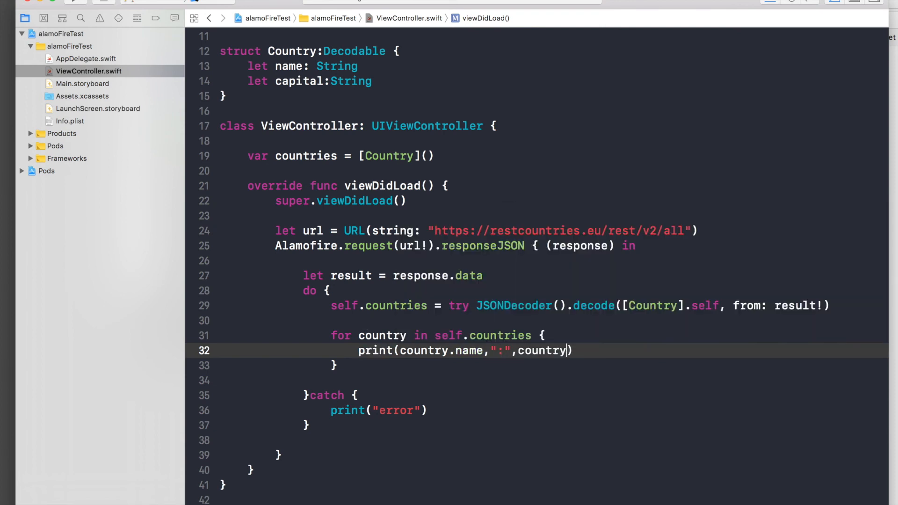
pyautogui.write('.capital')
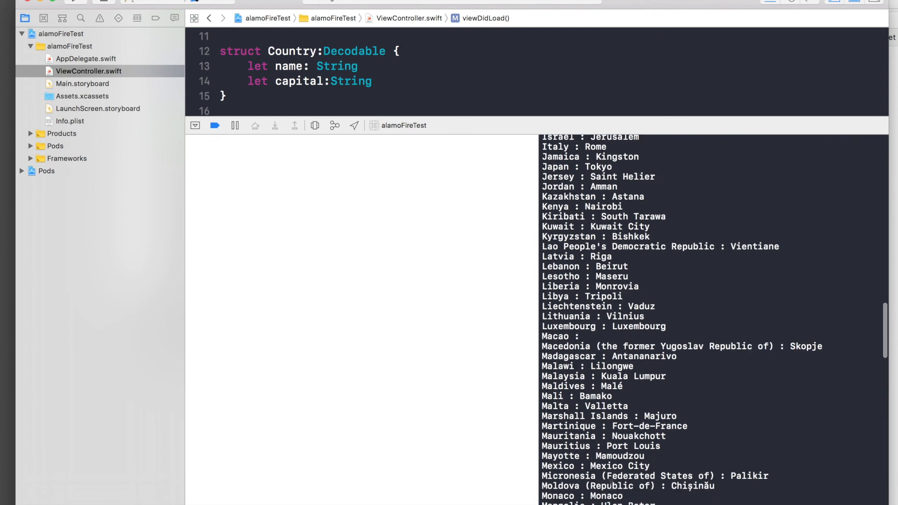
# Scroll the console output and highlight the 'India : New Delhi' line
pyautogui.scroll(-3)
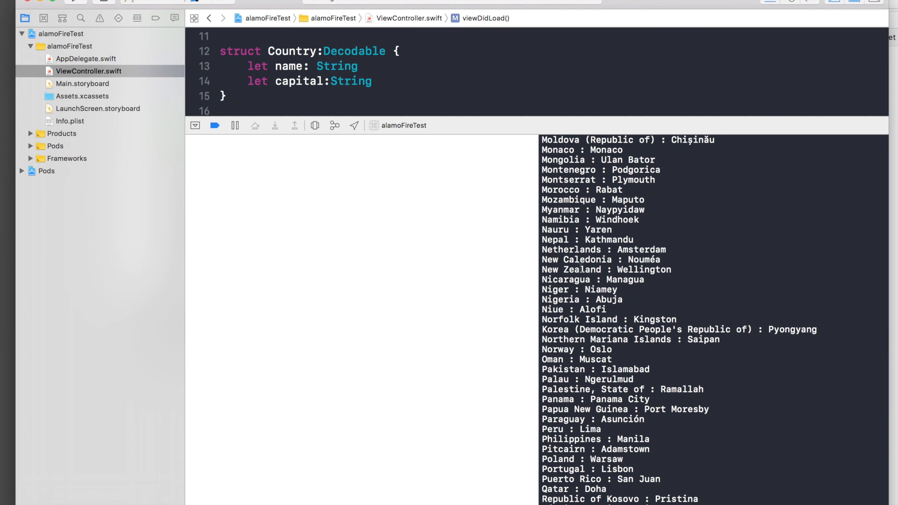
pyautogui.scroll(-3)
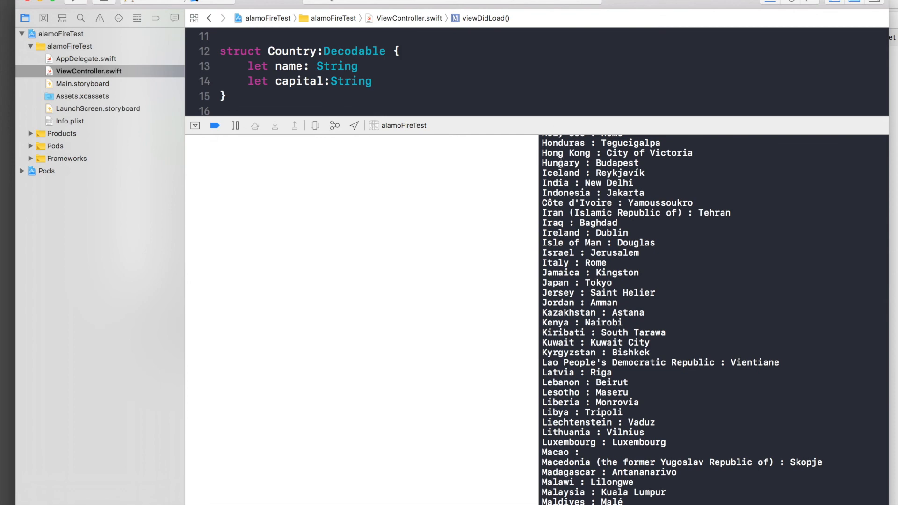
pyautogui.doubleClick(583, 183)
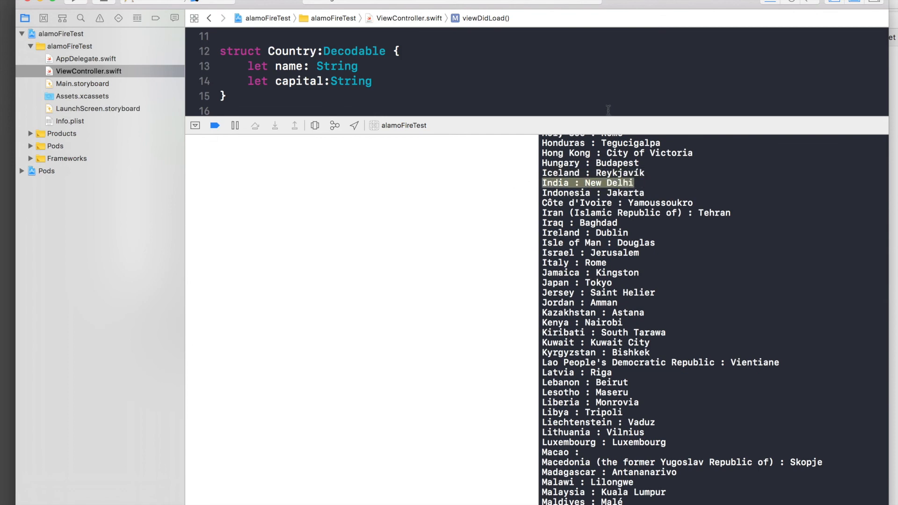